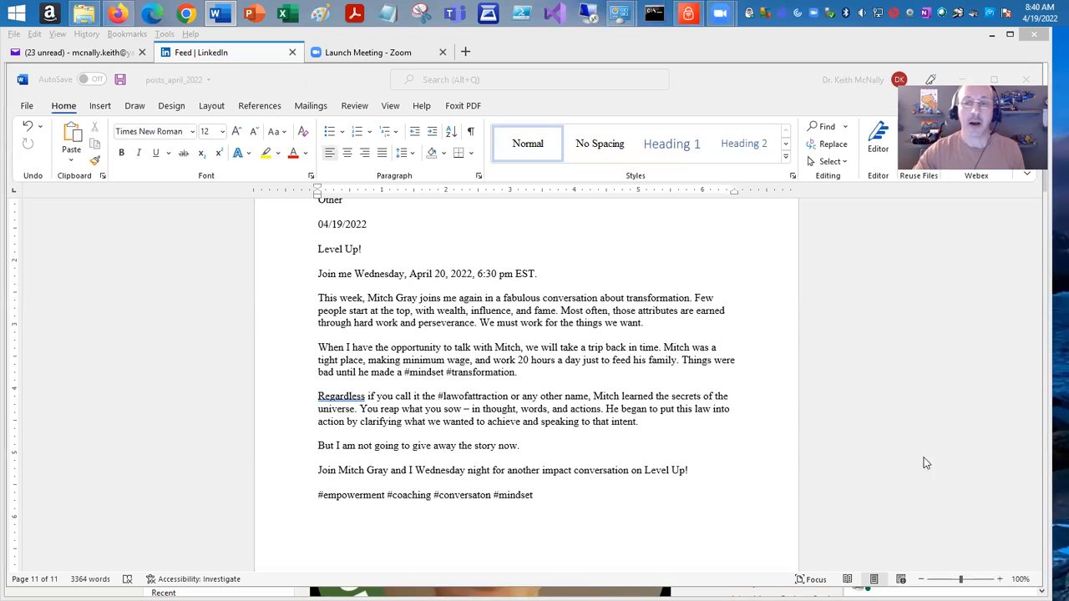
{"action": "mouse_move", "coordinate": [697, 515]}
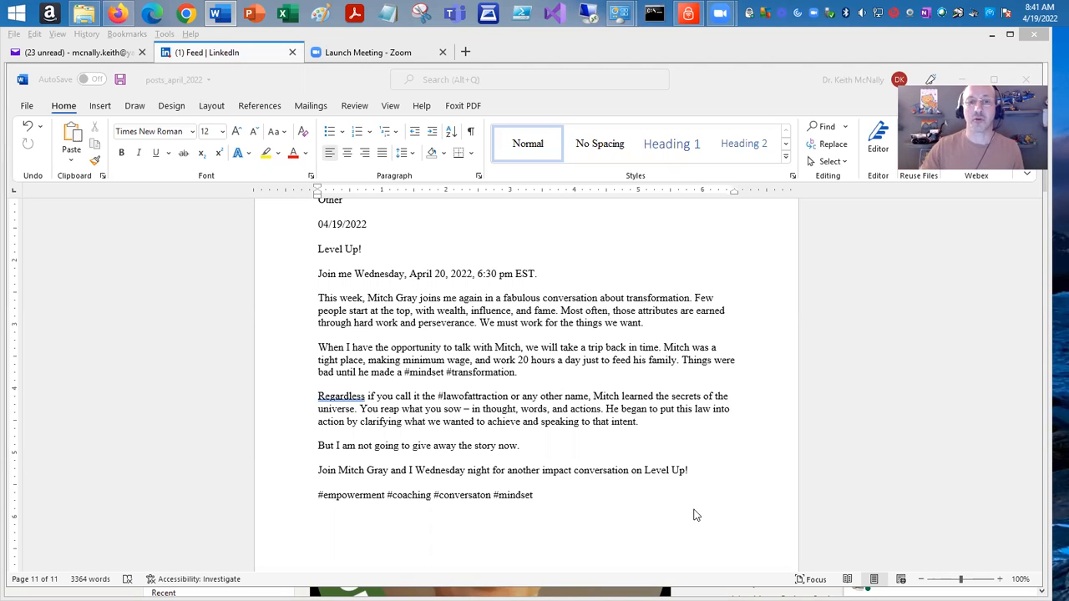
{"action": "mouse_move", "coordinate": [361, 243]}
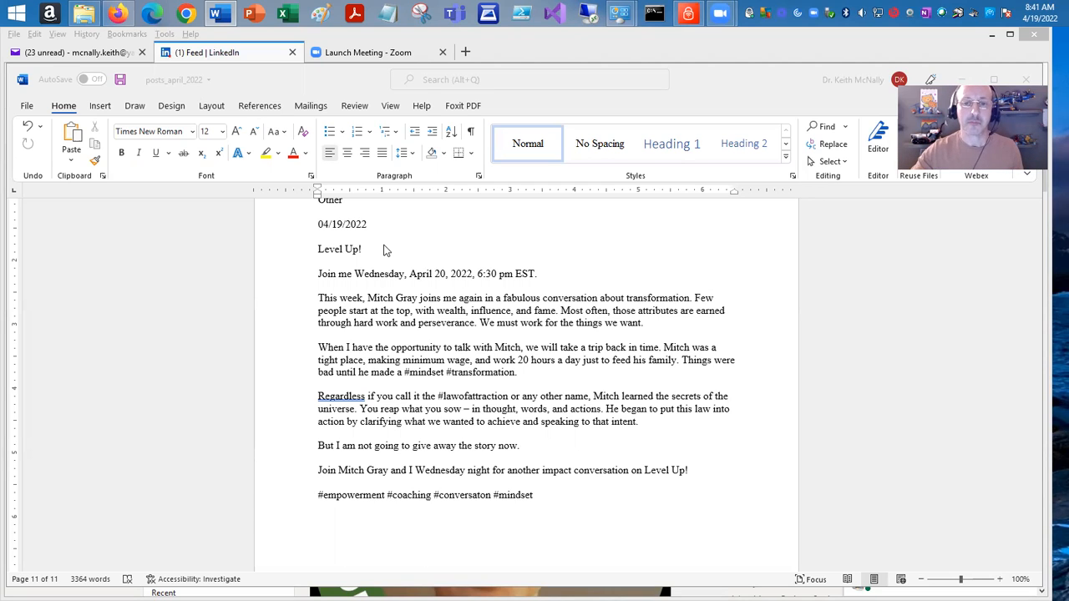
{"action": "mouse_move", "coordinate": [448, 270]}
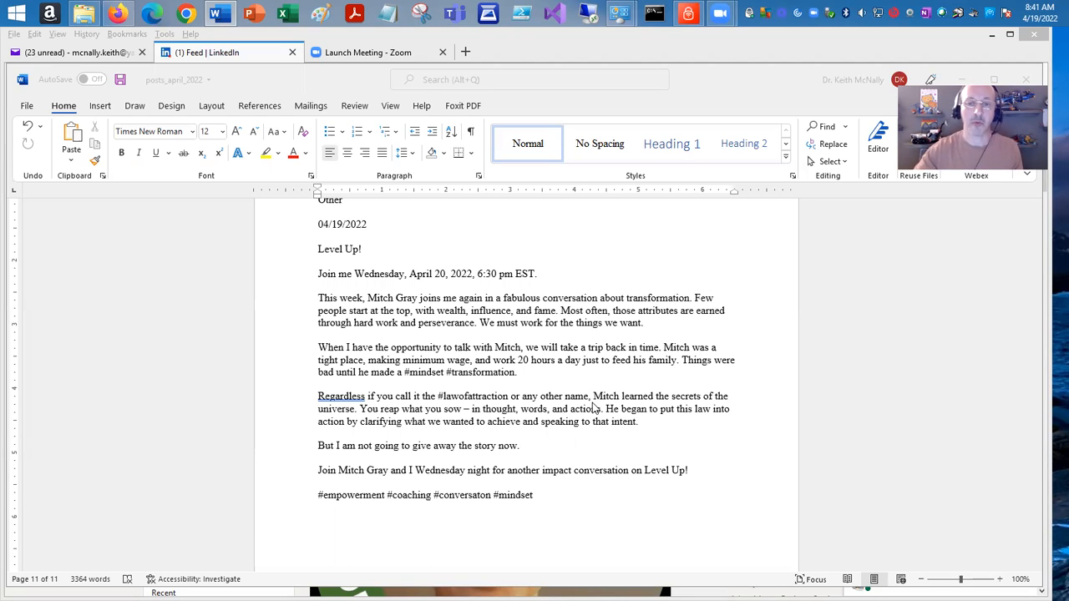
{"action": "mouse_move", "coordinate": [557, 415]}
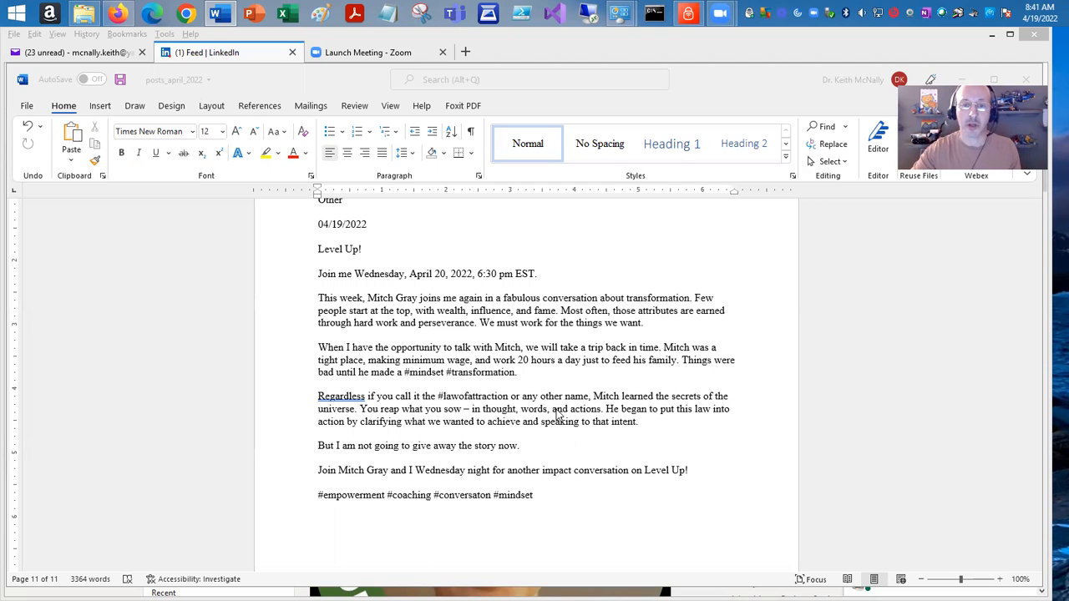
{"action": "mouse_move", "coordinate": [518, 397]}
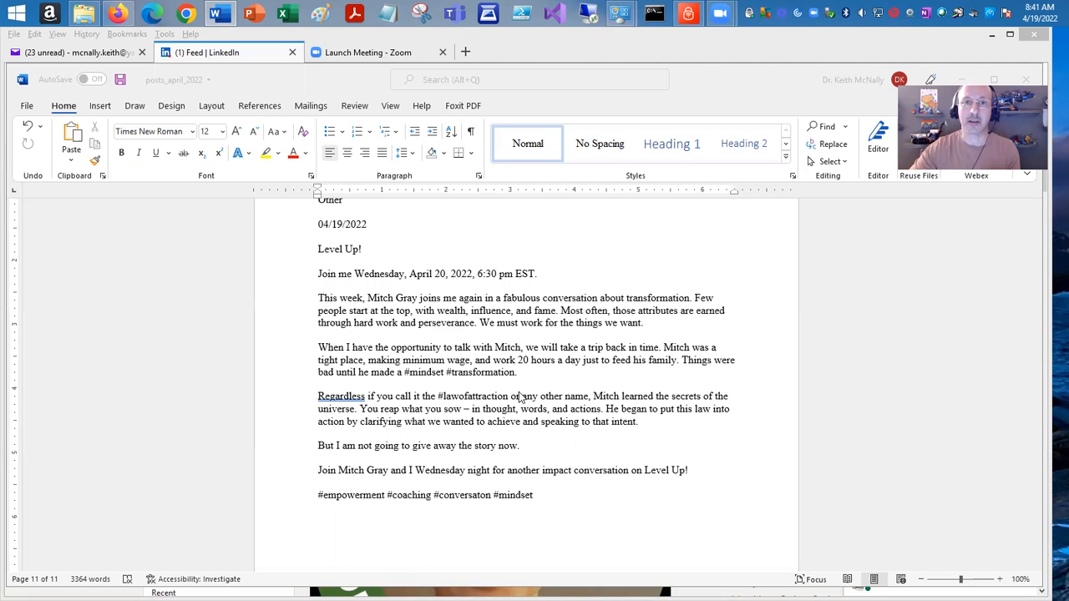
{"action": "mouse_move", "coordinate": [461, 341]}
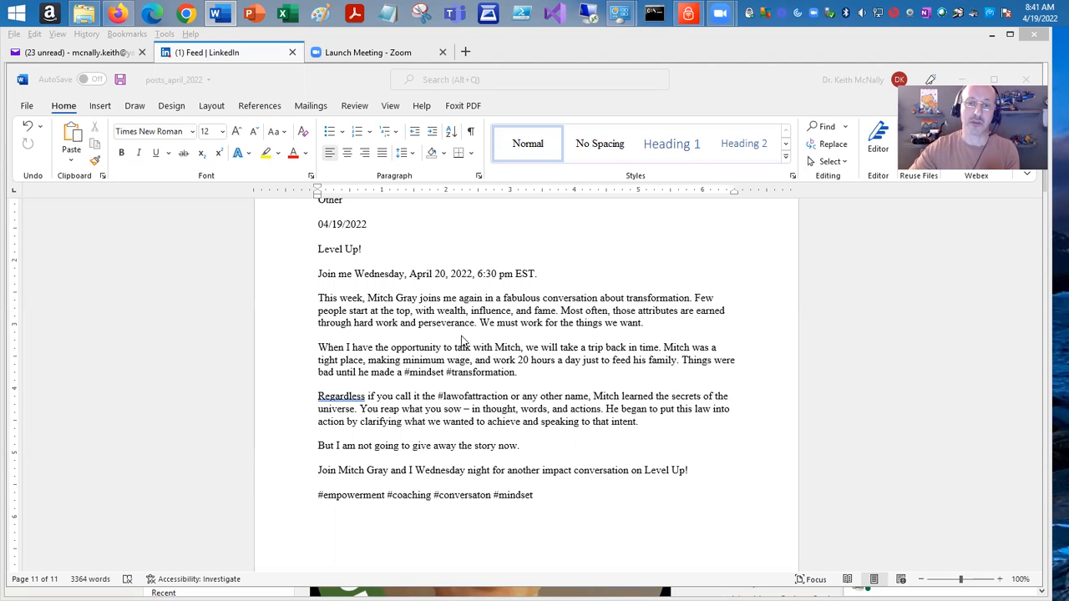
{"action": "mouse_move", "coordinate": [383, 313]}
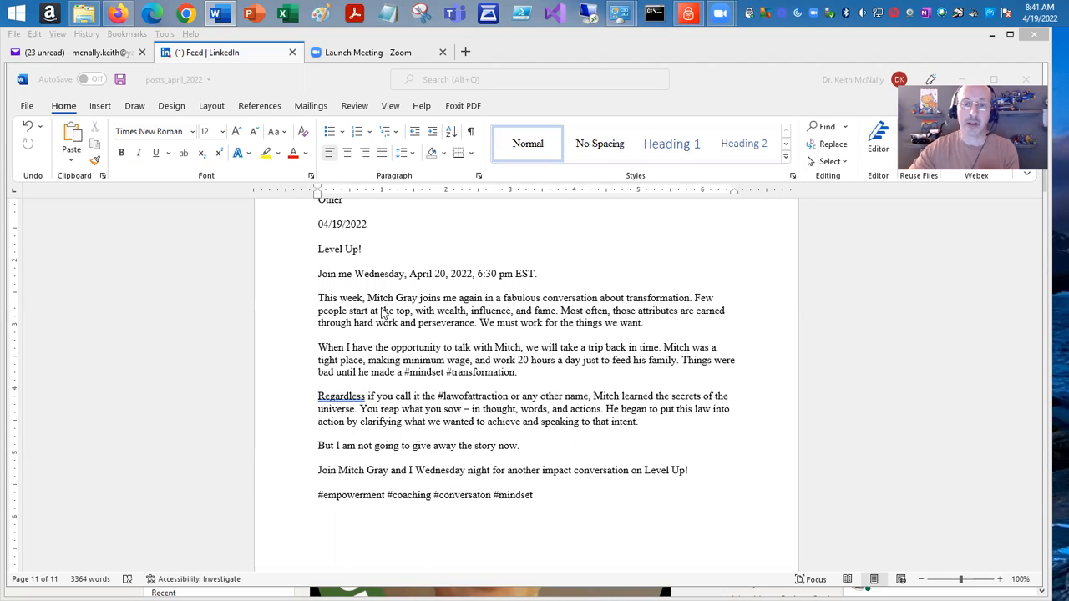
{"action": "mouse_move", "coordinate": [417, 309]}
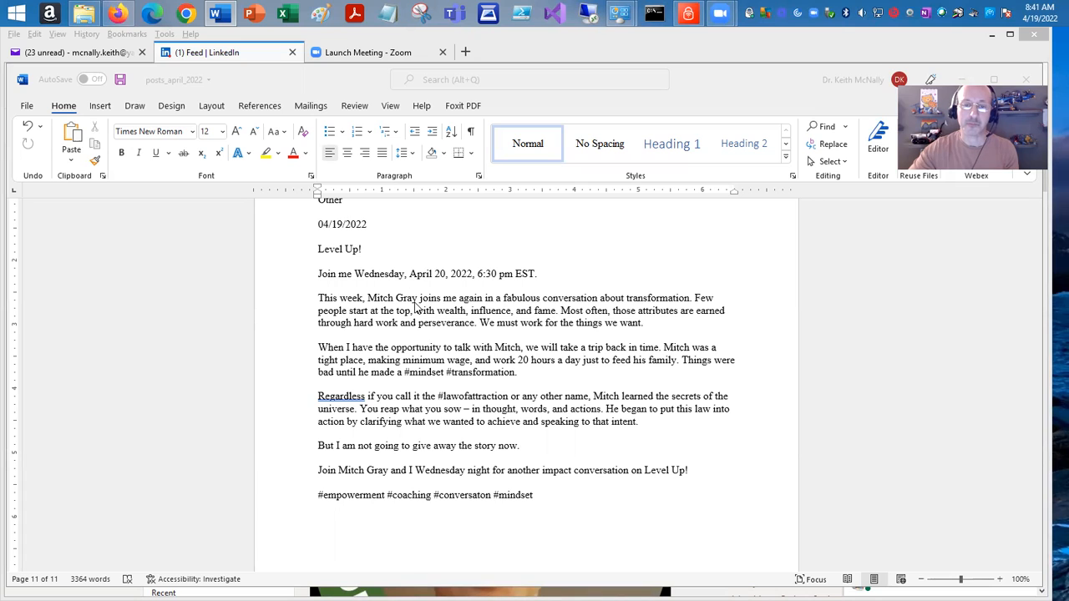
{"action": "mouse_move", "coordinate": [389, 303]}
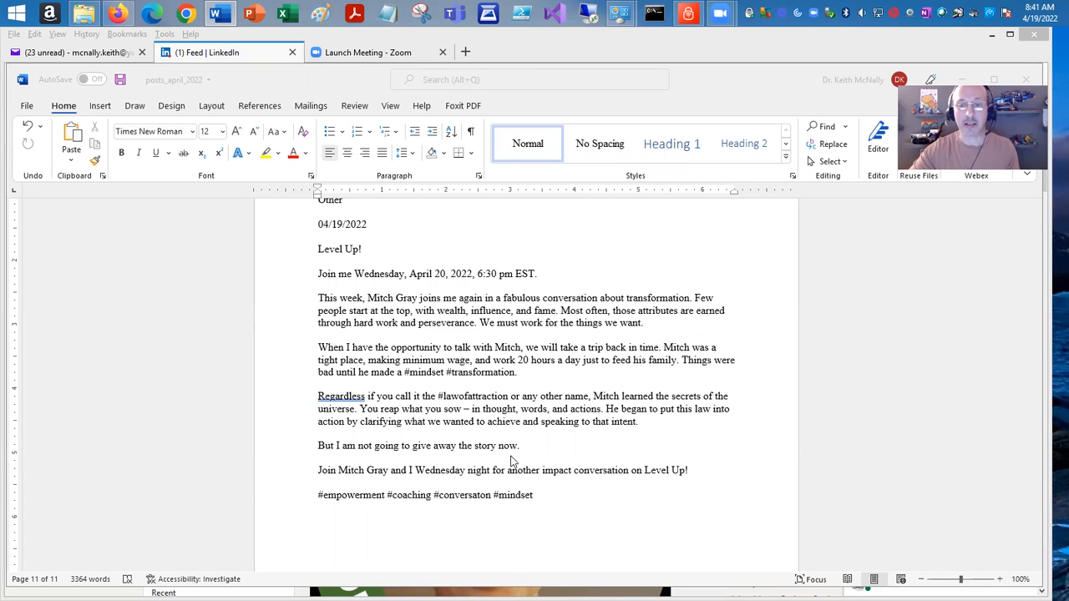
{"action": "mouse_move", "coordinate": [363, 504]}
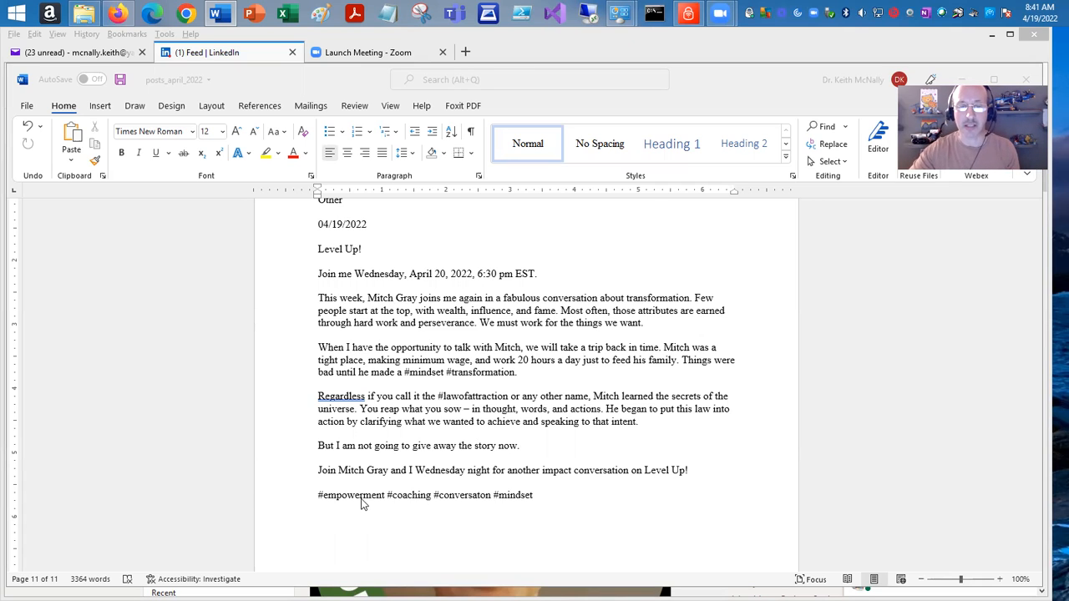
{"action": "mouse_move", "coordinate": [444, 510]}
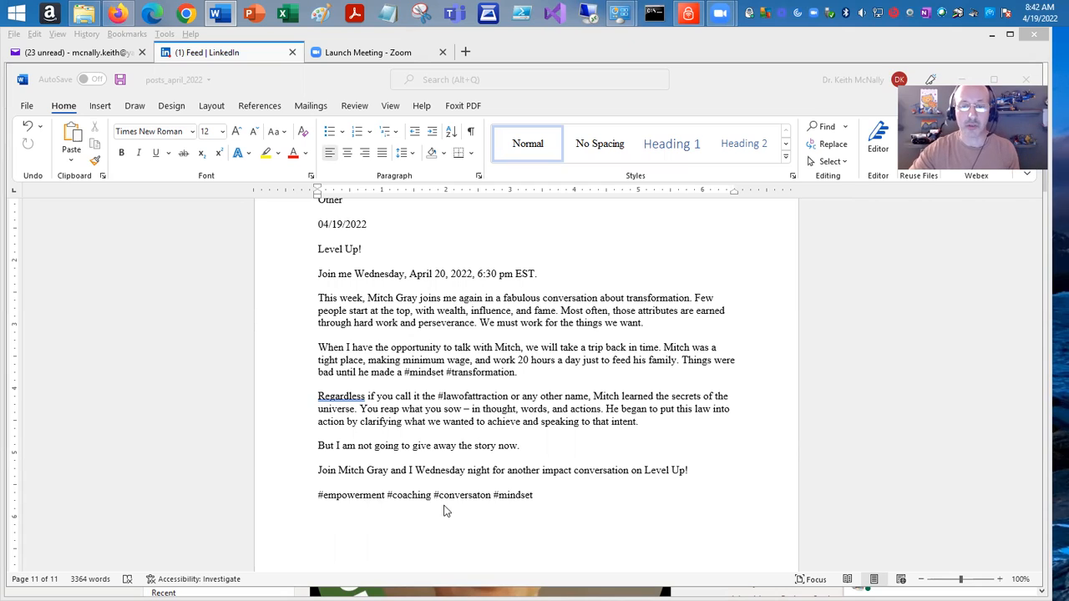
{"action": "mouse_move", "coordinate": [513, 506]}
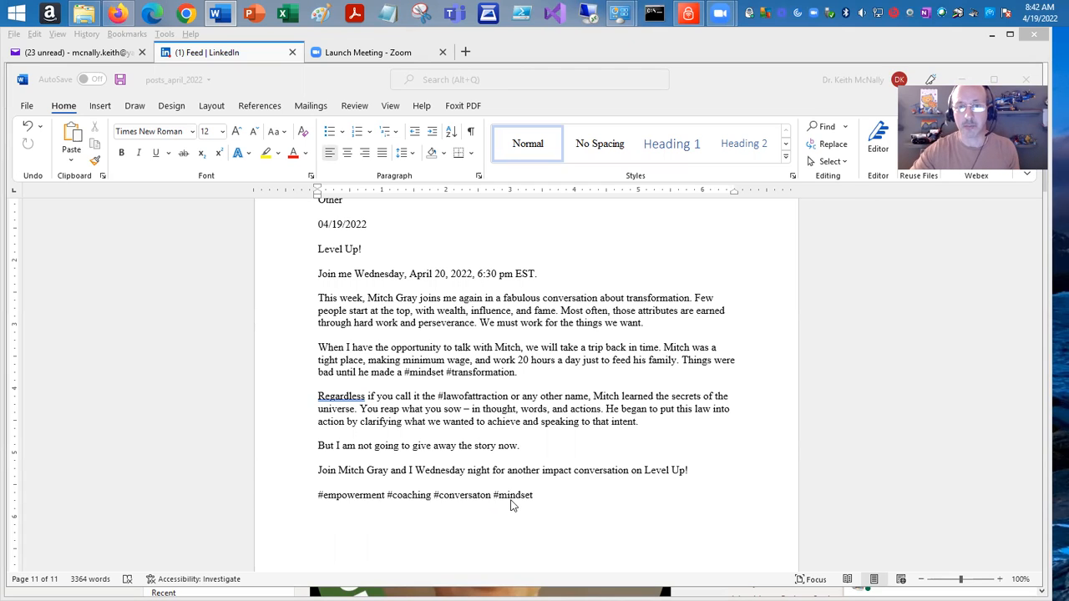
{"action": "mouse_move", "coordinate": [489, 343]}
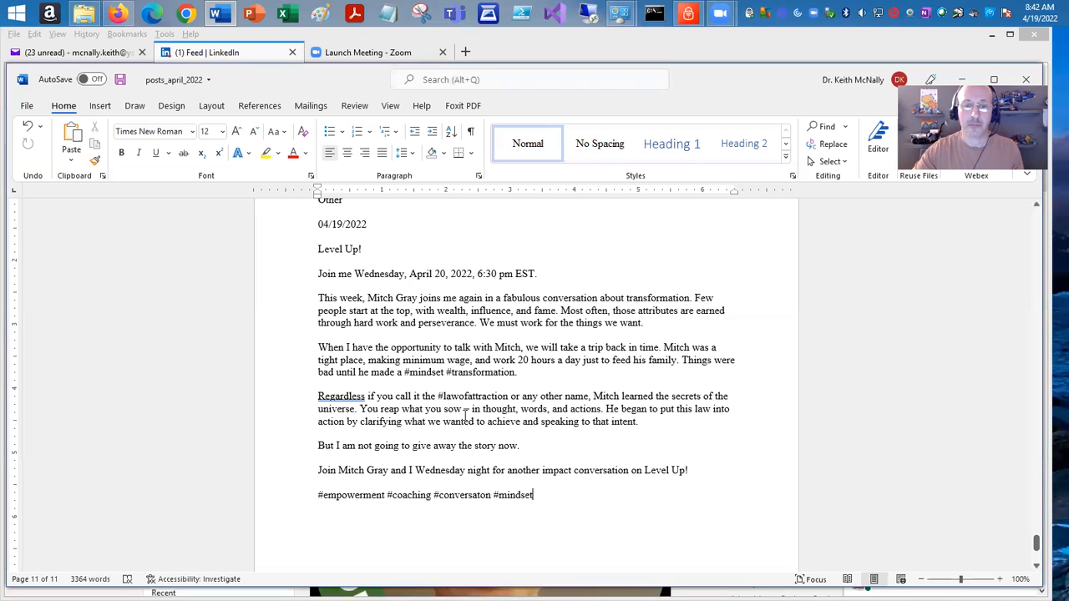
Copy the Level Up! announcement through the hashtags from Word, then return to LinkedIn
{"action": "left_click_drag", "start_coordinate": [318, 273], "coordinate": [535, 495]}
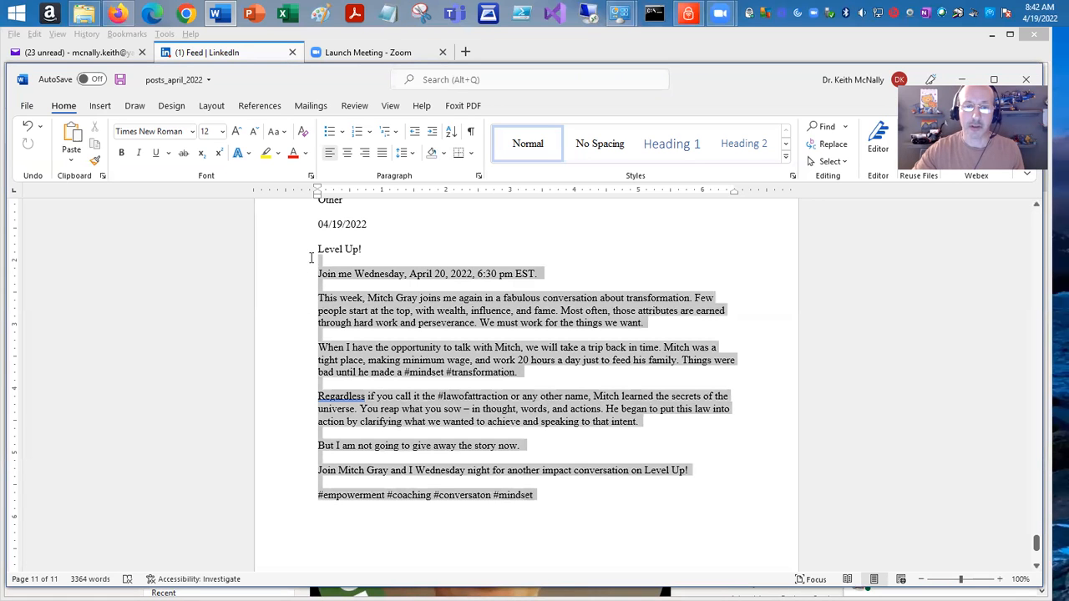
{"action": "right_click", "coordinate": [418, 317]}
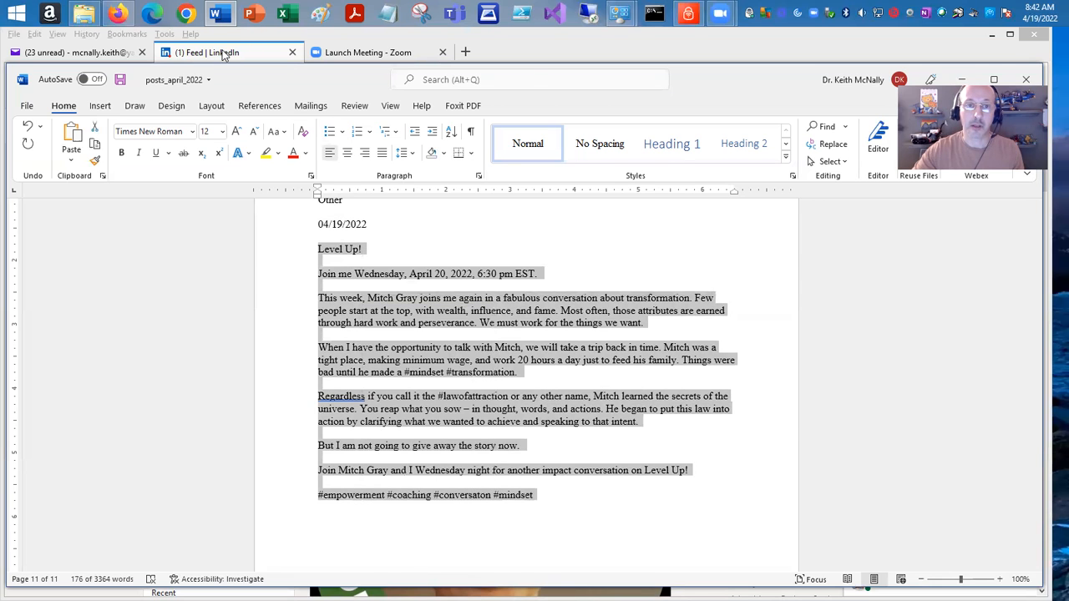
{"action": "left_click", "coordinate": [229, 52]}
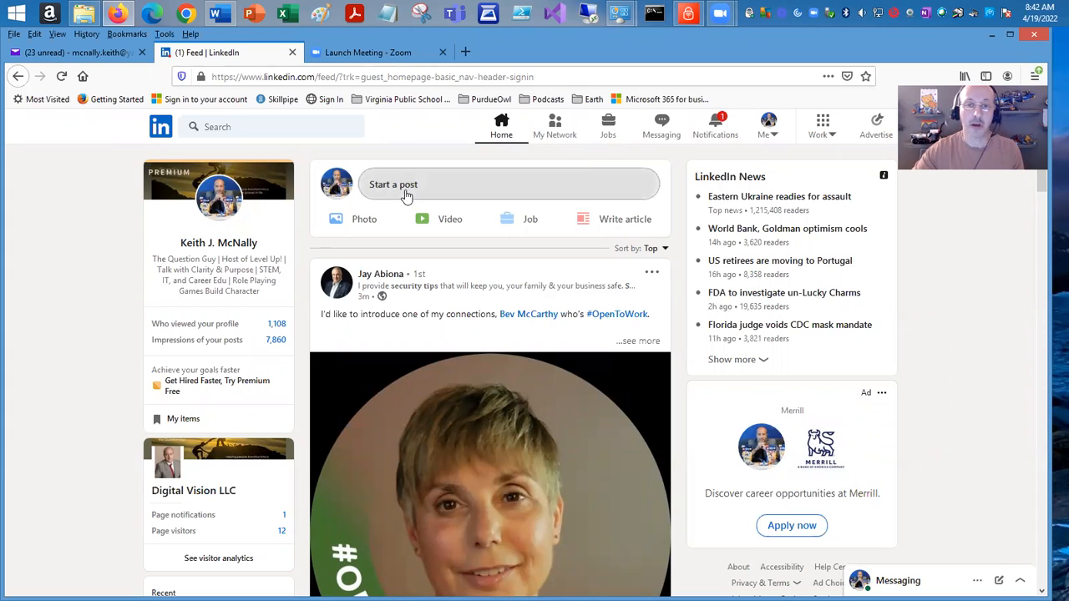
Start a new LinkedIn post holding the pasted Level Up announcement and review the draft
{"action": "left_click", "coordinate": [393, 184]}
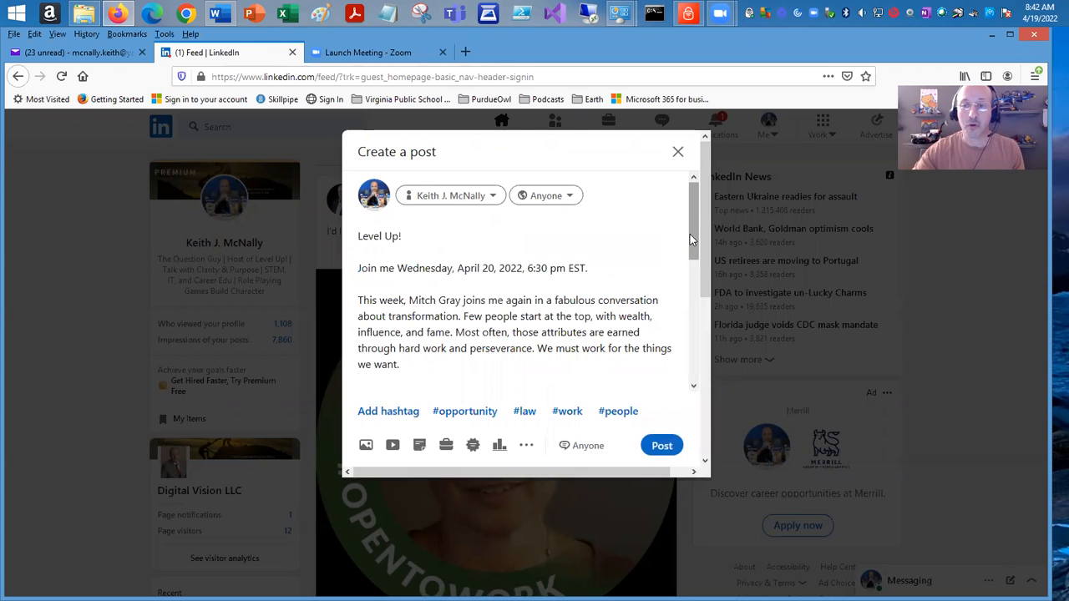
{"action": "scroll", "scroll_direction": "down", "scroll_amount": 3}
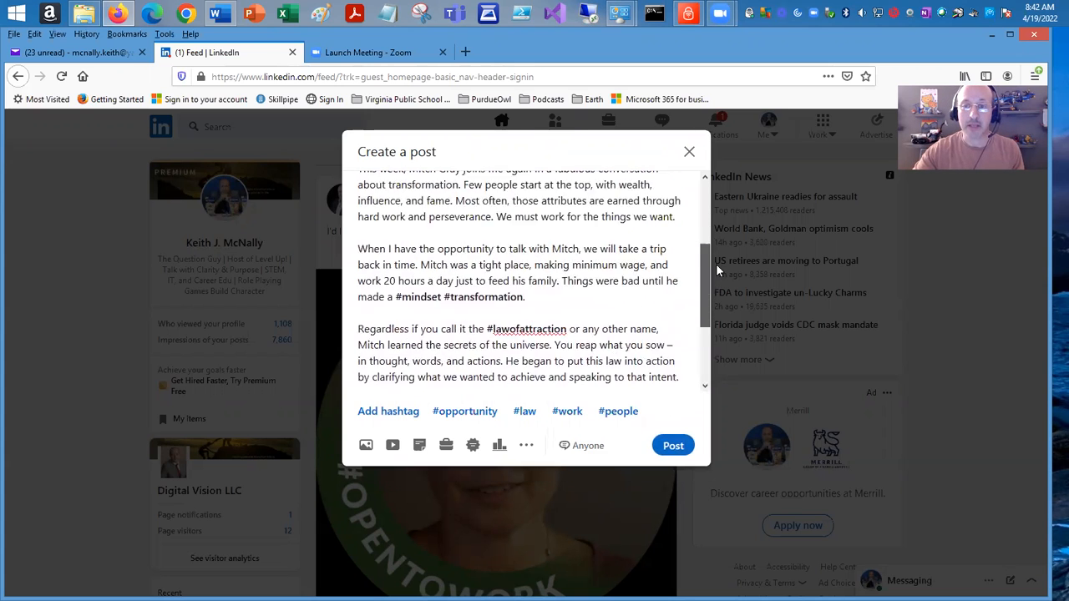
{"action": "scroll", "scroll_direction": "up", "scroll_amount": 3}
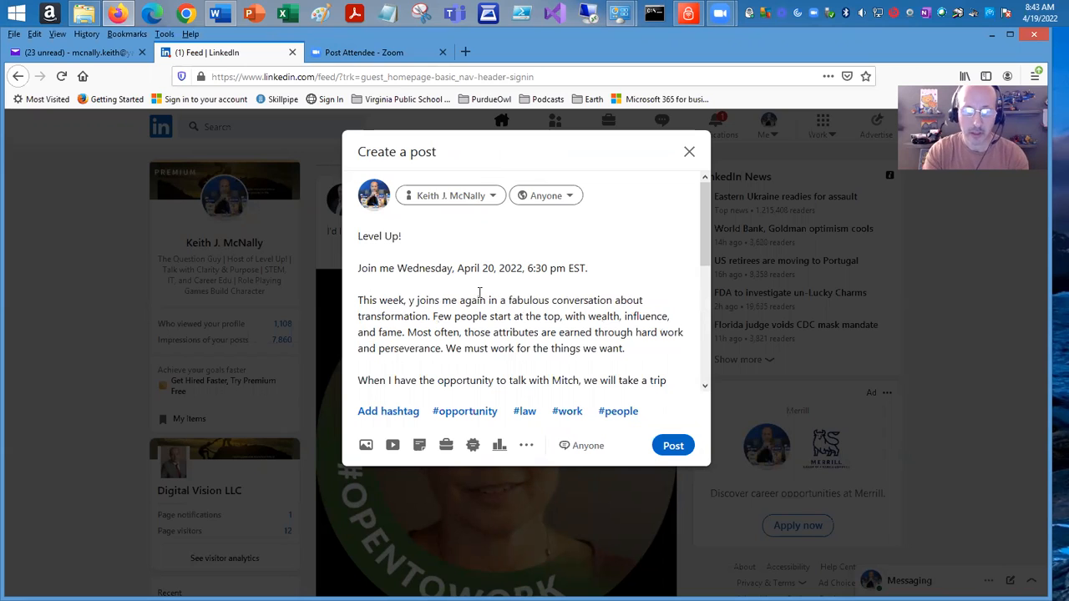
{"action": "type", "text": "@"}
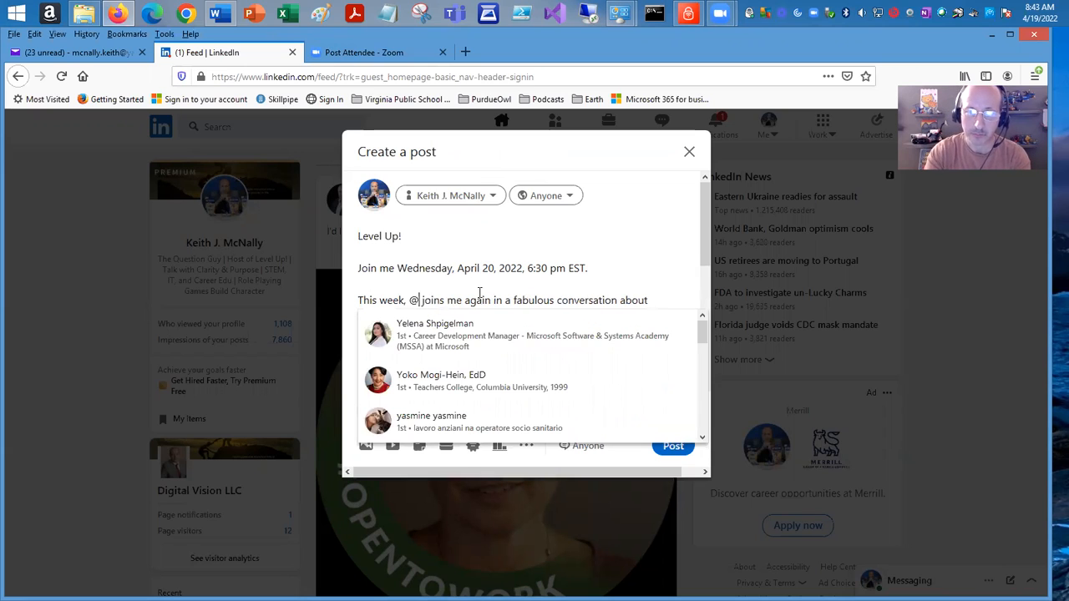
{"action": "type", "text": "mit"}
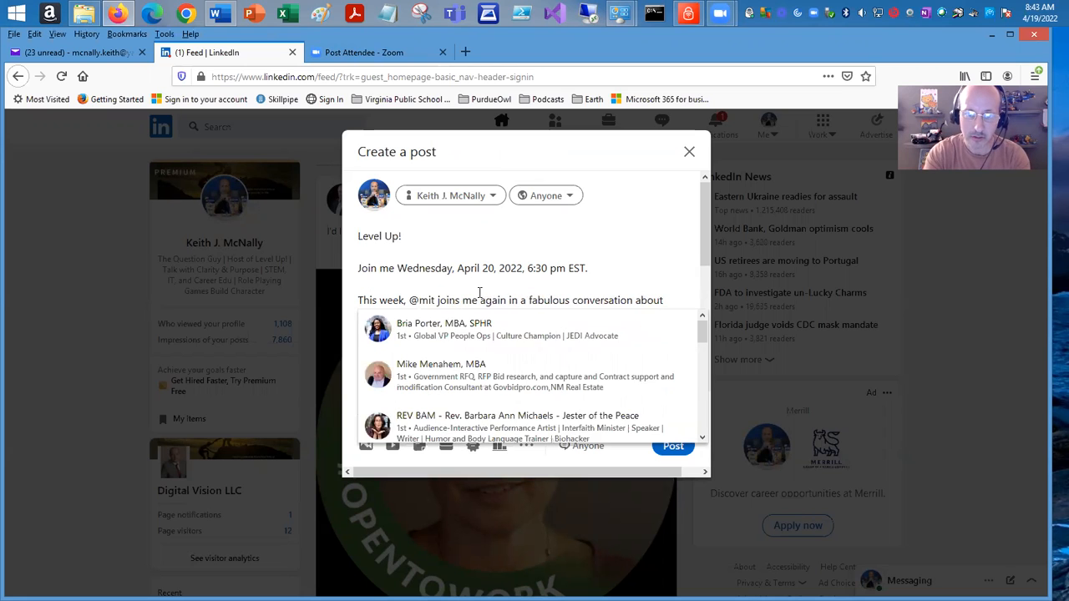
{"action": "type", "text": "ch"}
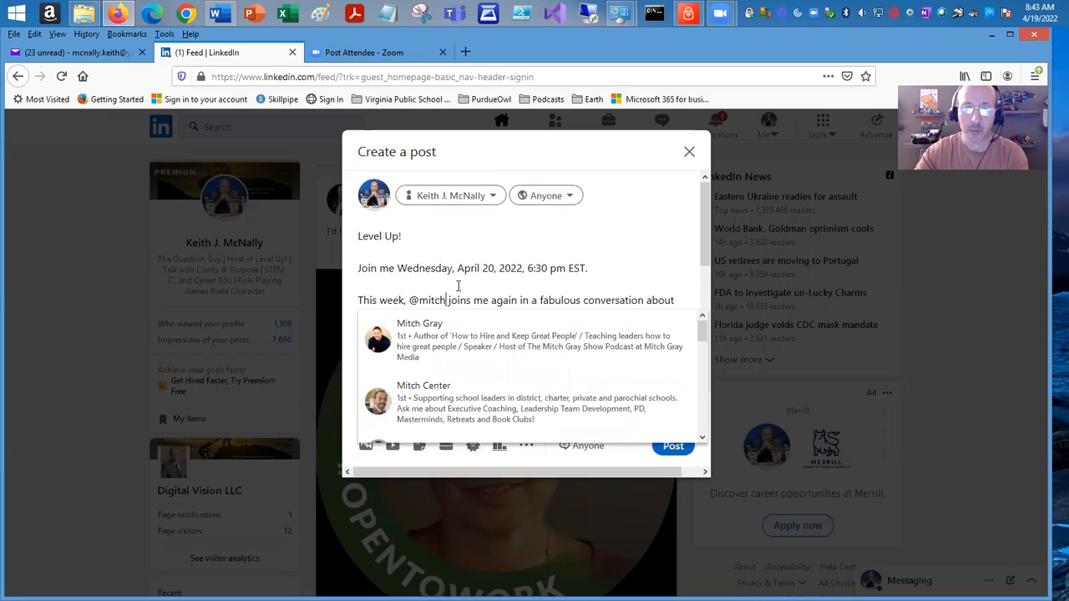
{"action": "left_click", "coordinate": [421, 340]}
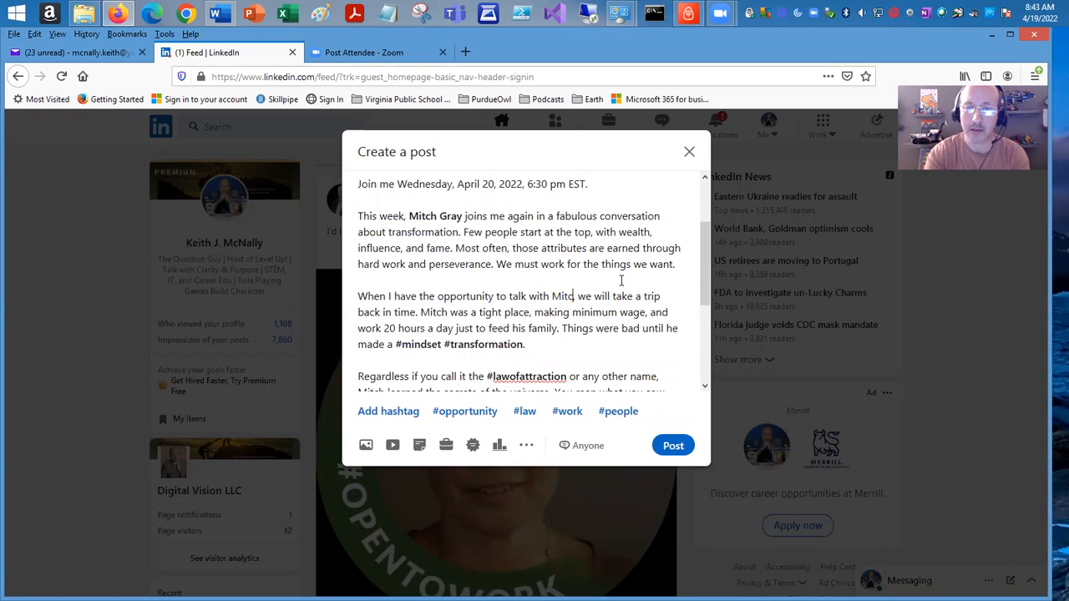
{"action": "key", "text": "Backspace"}
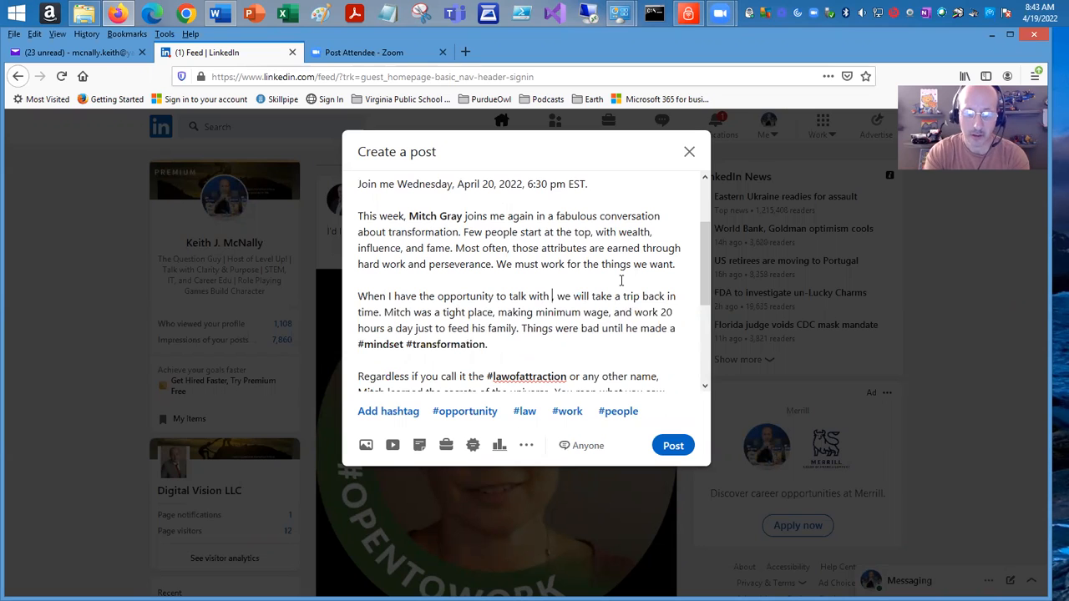
{"action": "type", "text": "@mitch"}
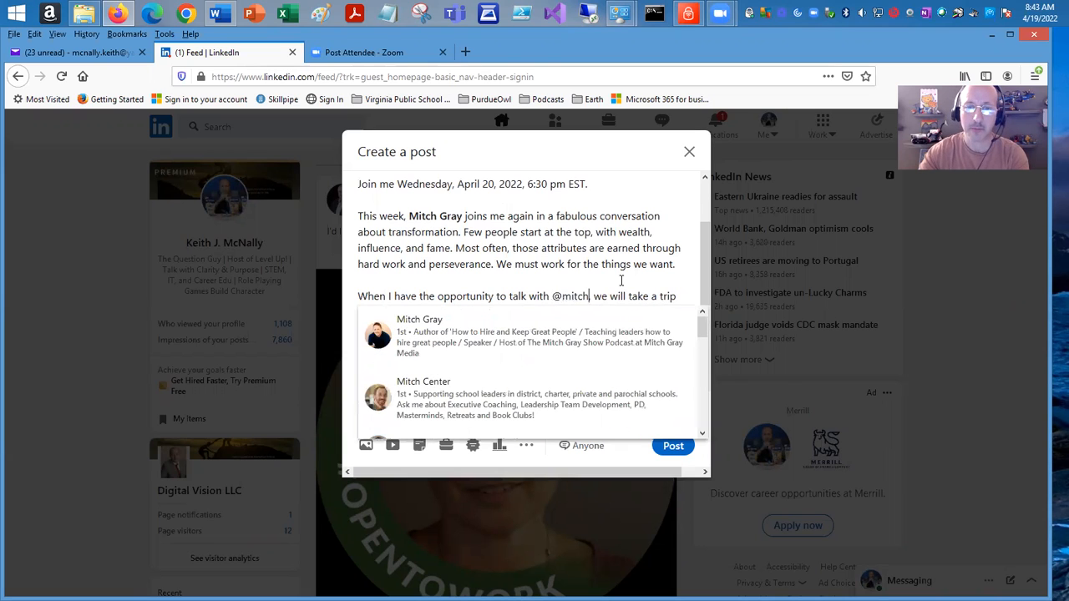
{"action": "left_click", "coordinate": [419, 334]}
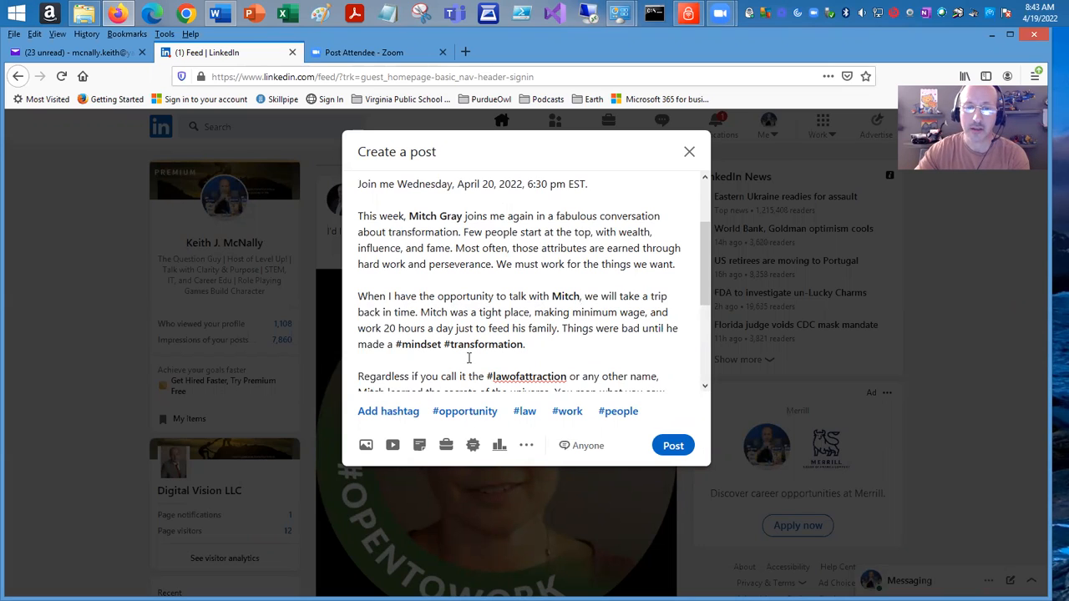
{"action": "scroll", "scroll_direction": "down", "scroll_amount": 3}
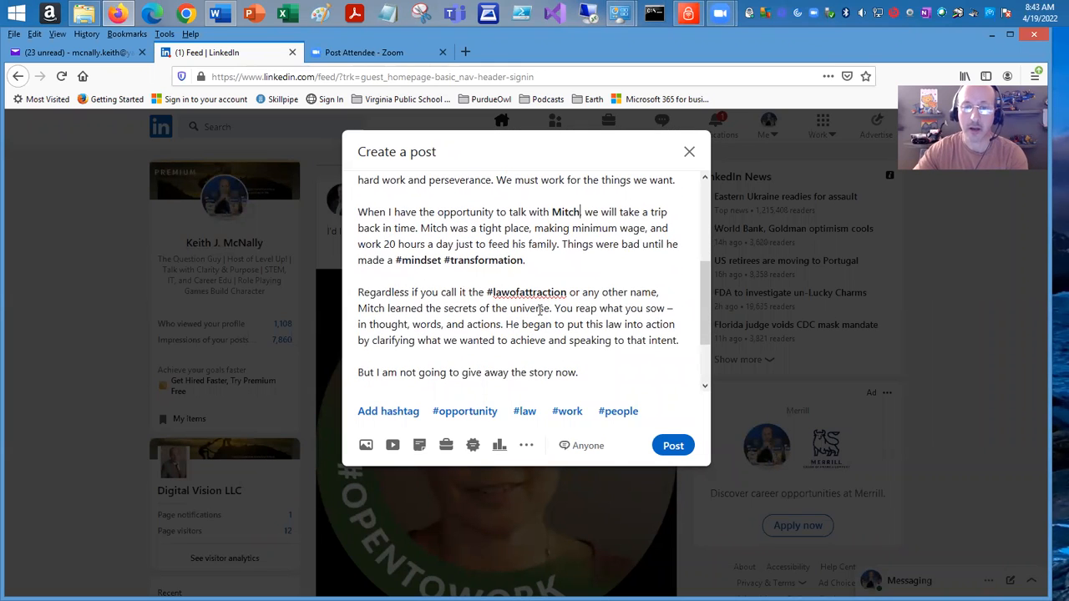
{"action": "scroll", "scroll_direction": "down", "scroll_amount": 3}
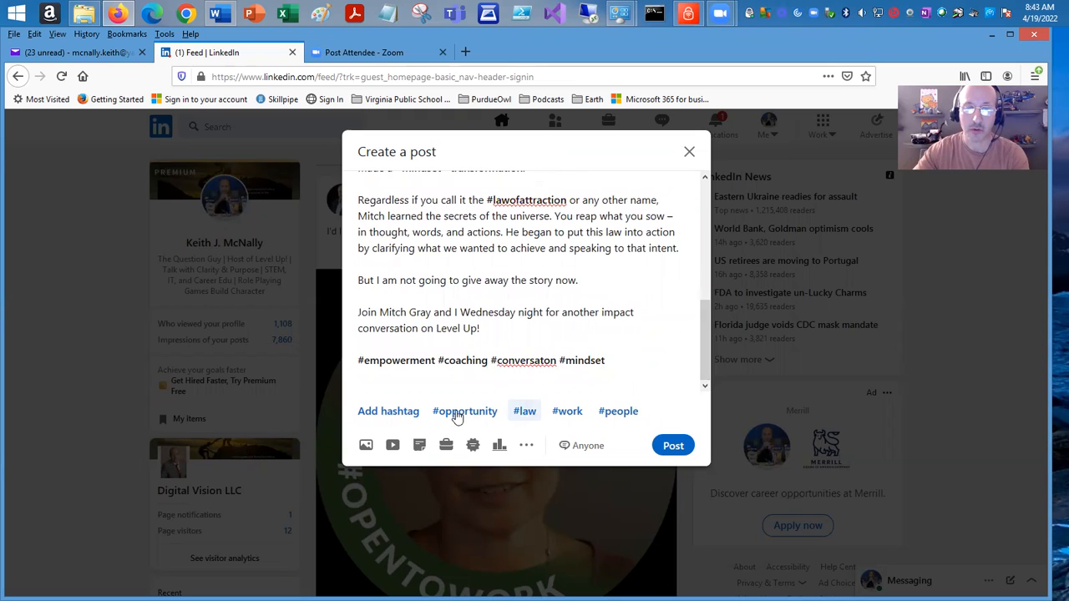
Add the #work, #opportunity and #people suggested hashtags to the draft's closing line
{"action": "left_click", "coordinate": [465, 411]}
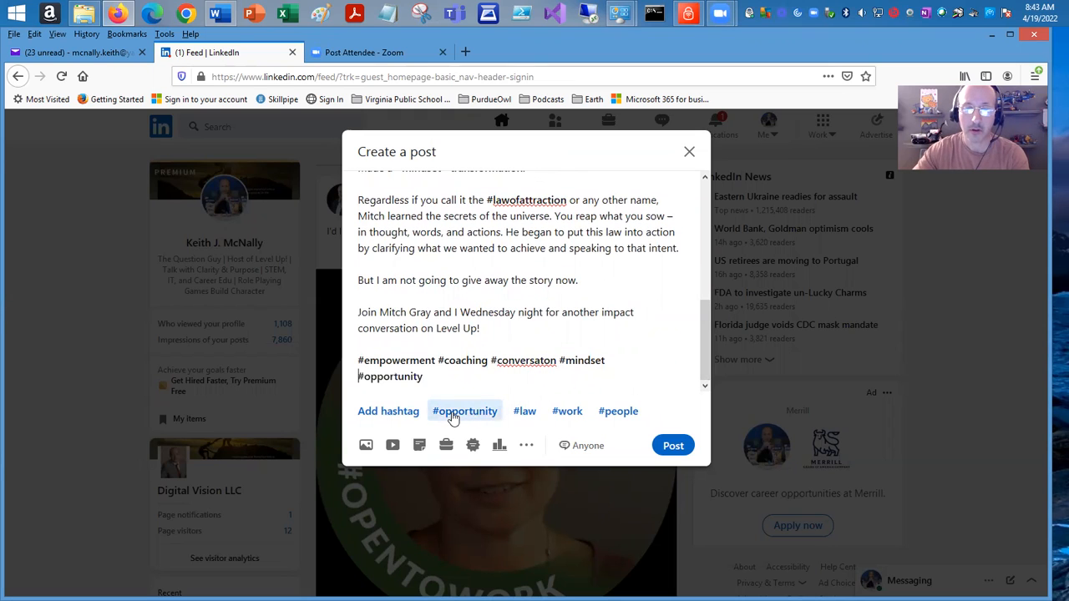
{"action": "left_click", "coordinate": [465, 411]}
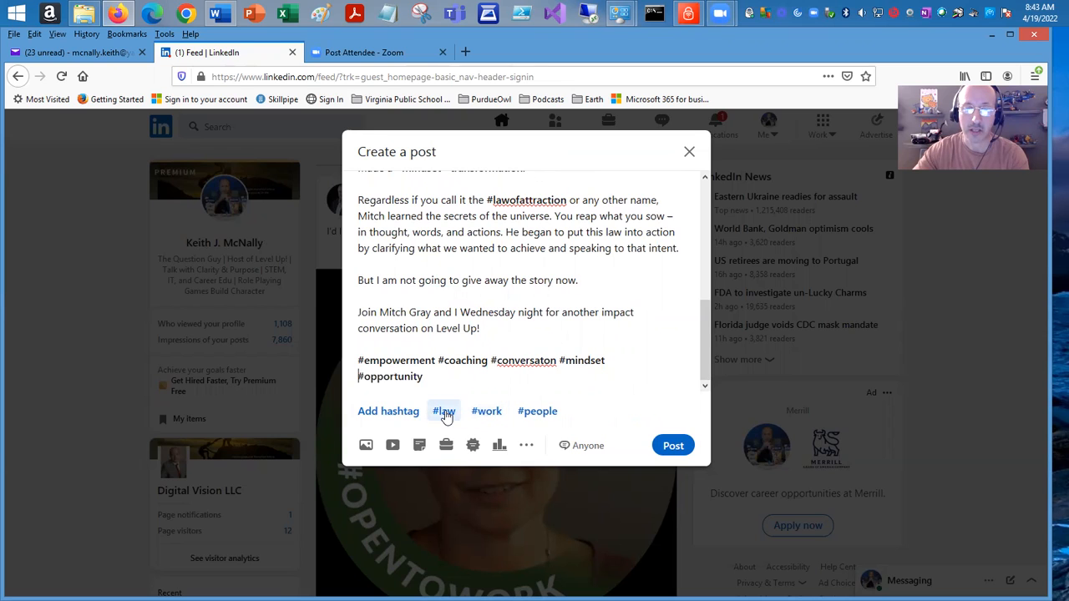
{"action": "left_click", "coordinate": [443, 411]}
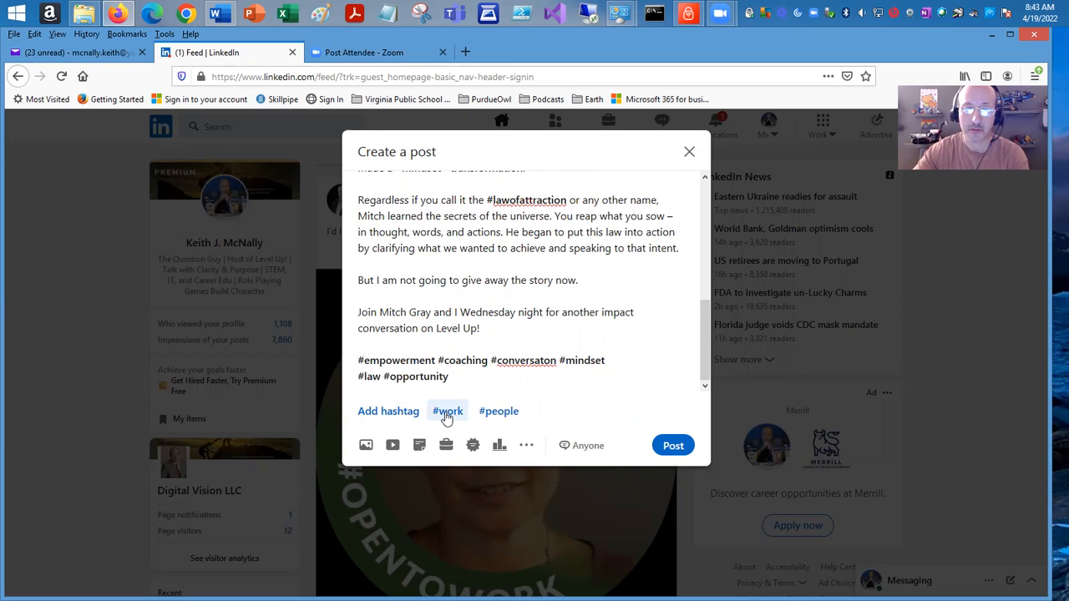
{"action": "left_click", "coordinate": [448, 411]}
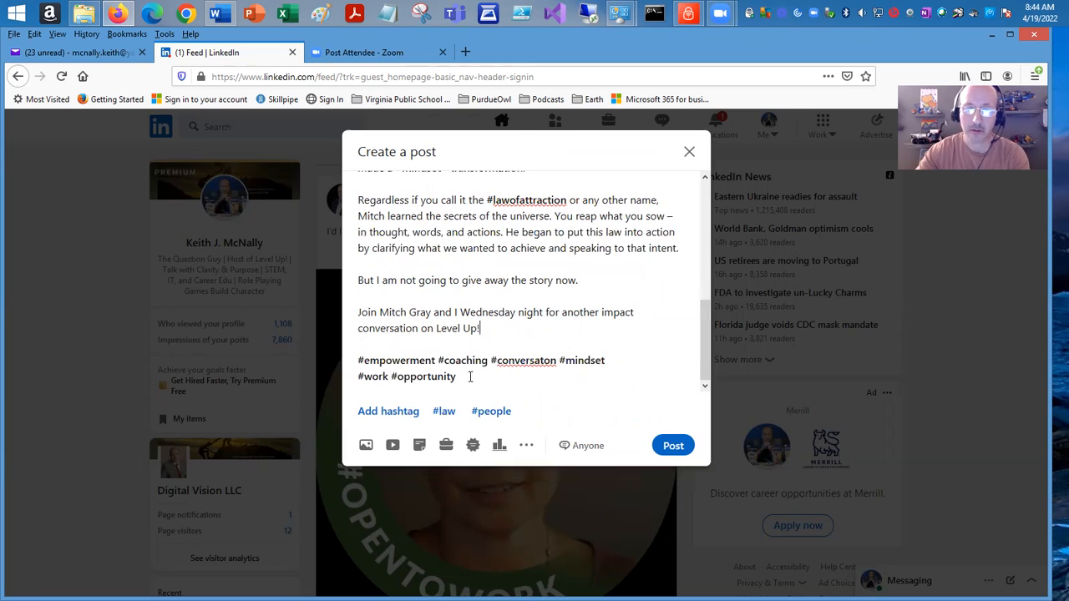
{"action": "left_click", "coordinate": [492, 410]}
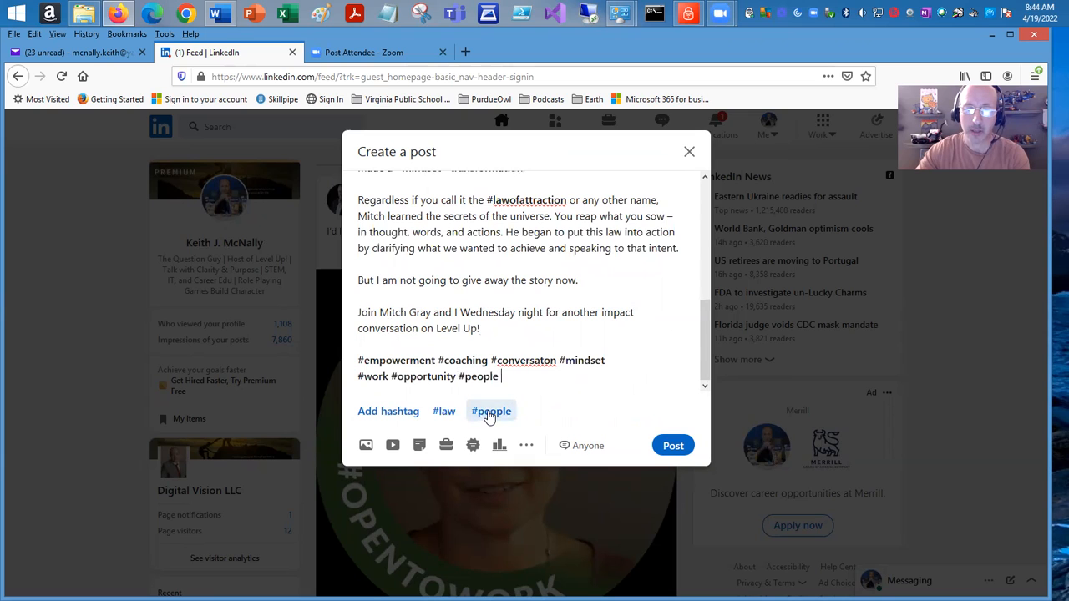
{"action": "left_click", "coordinate": [491, 410]}
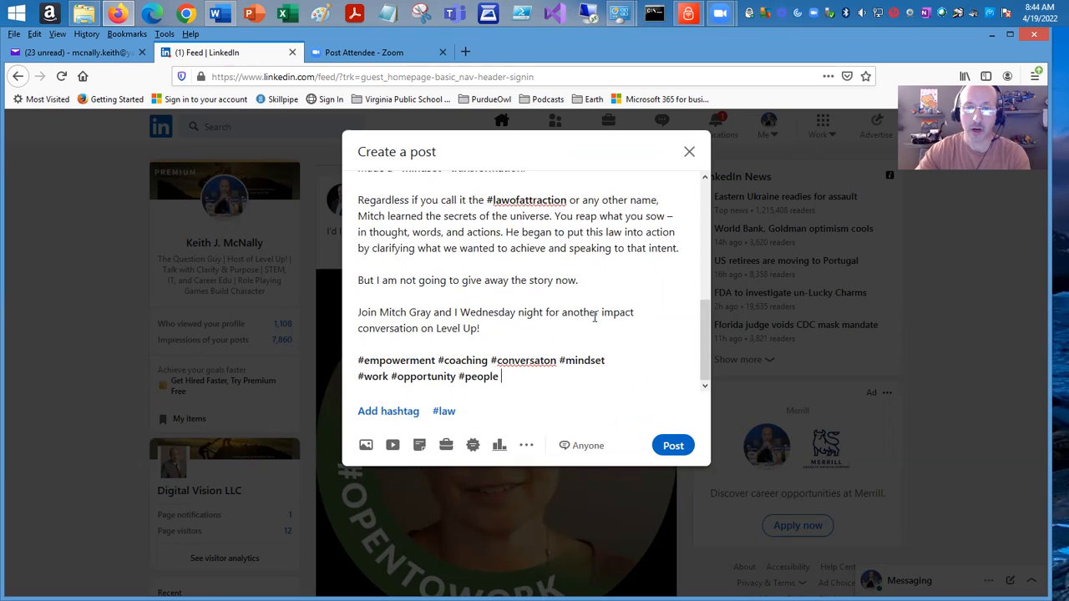
{"action": "mouse_move", "coordinate": [704, 342]}
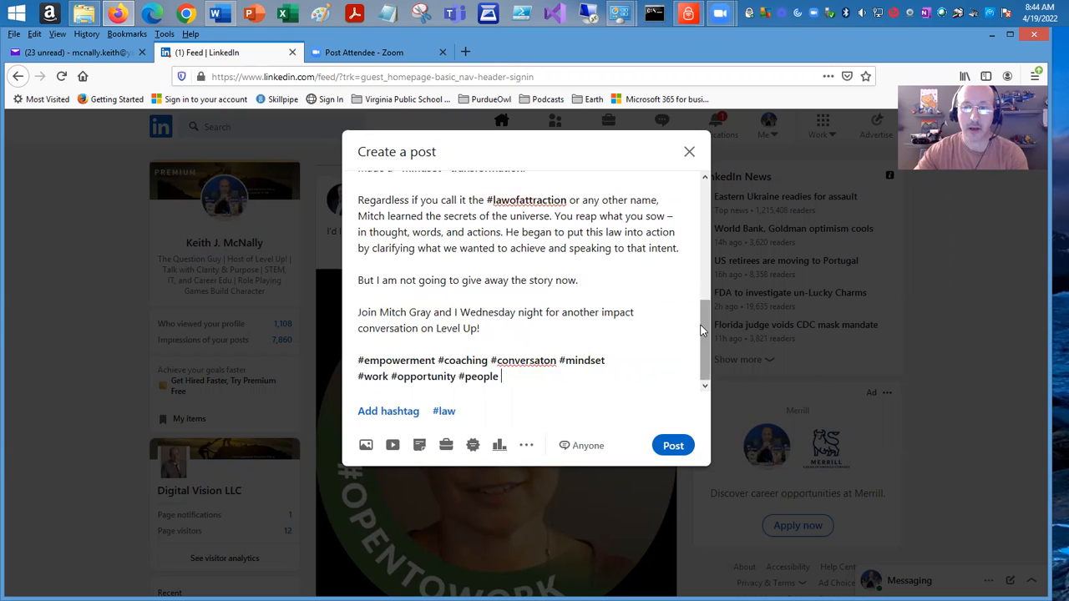
{"action": "scroll", "scroll_direction": "up", "scroll_amount": 3}
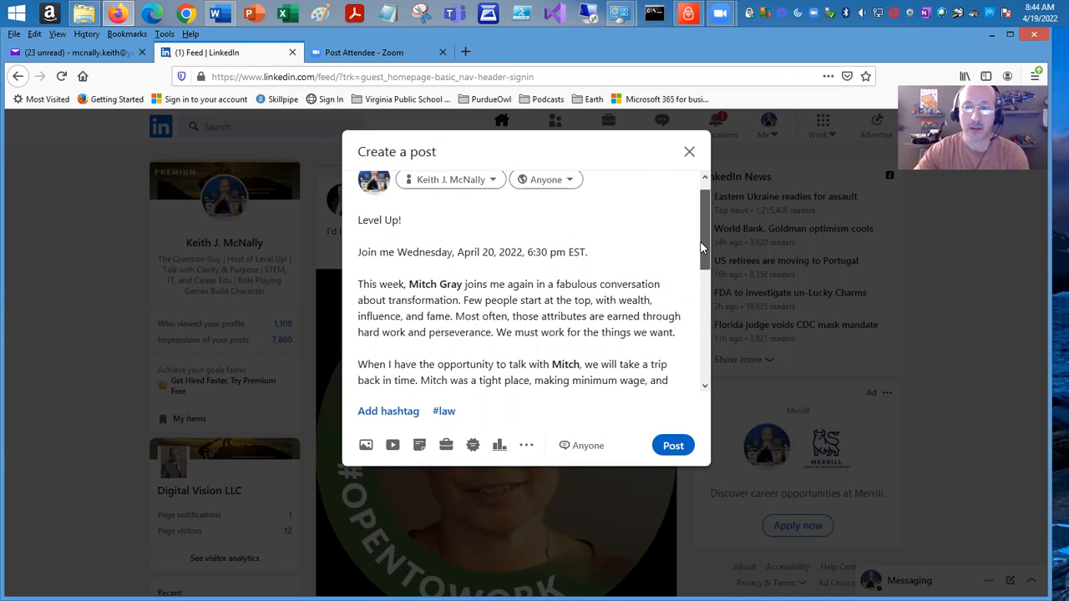
{"action": "scroll", "scroll_direction": "down", "scroll_amount": 3}
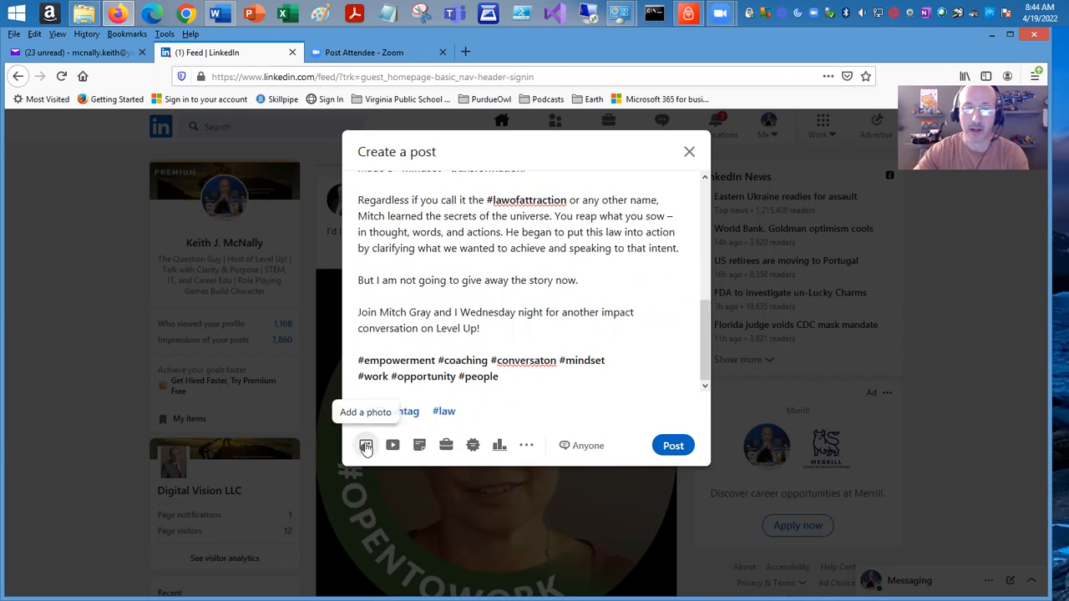
{"action": "mouse_move", "coordinate": [393, 445]}
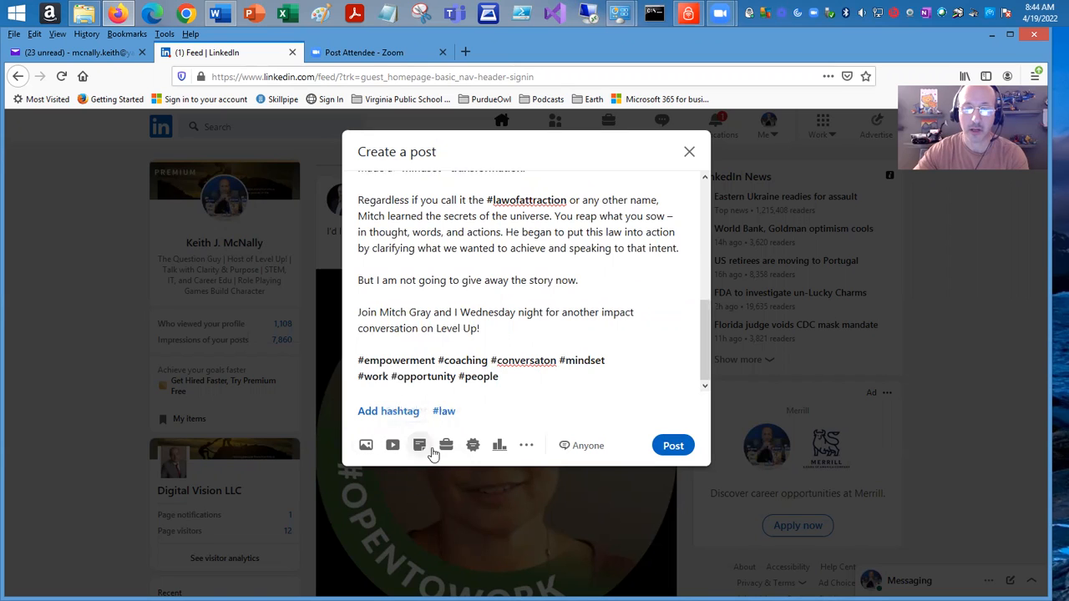
{"action": "mouse_move", "coordinate": [499, 445]}
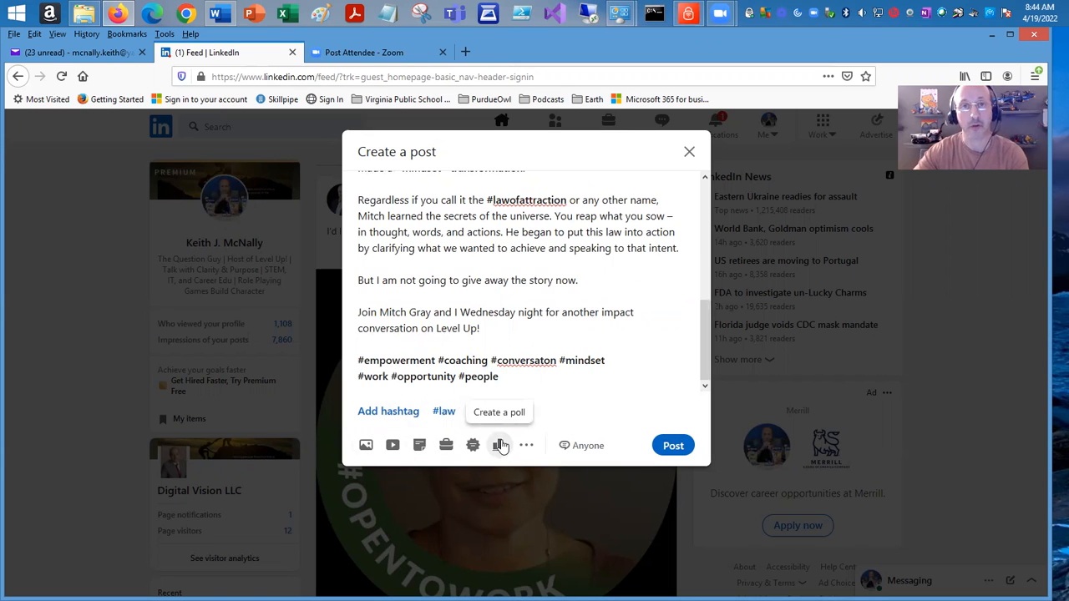
{"action": "mouse_move", "coordinate": [522, 492]}
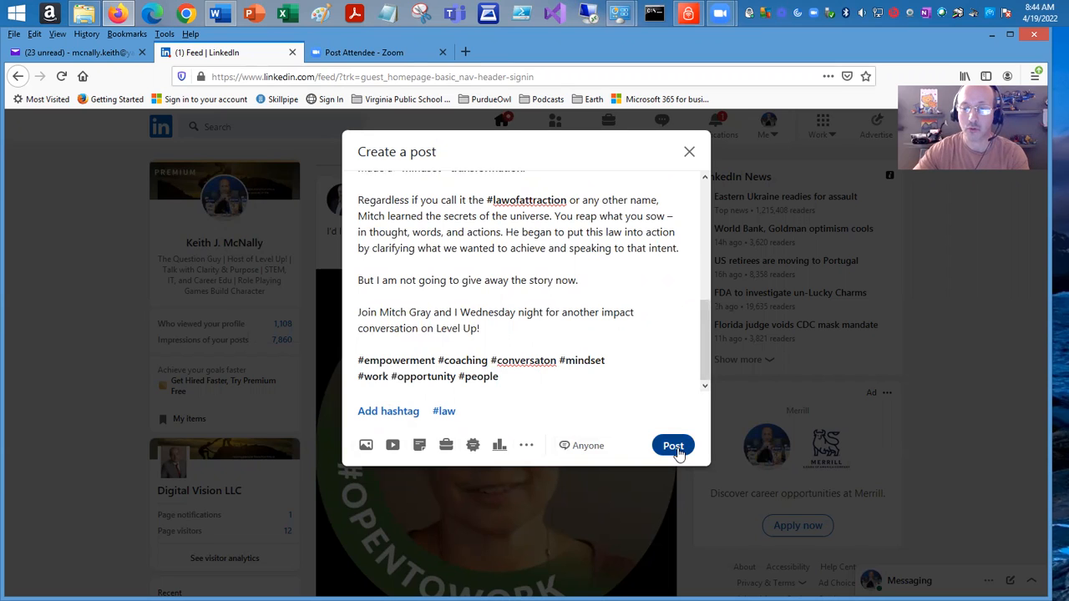
Publish the Level Up announcement post to the feed
{"action": "left_click", "coordinate": [673, 445]}
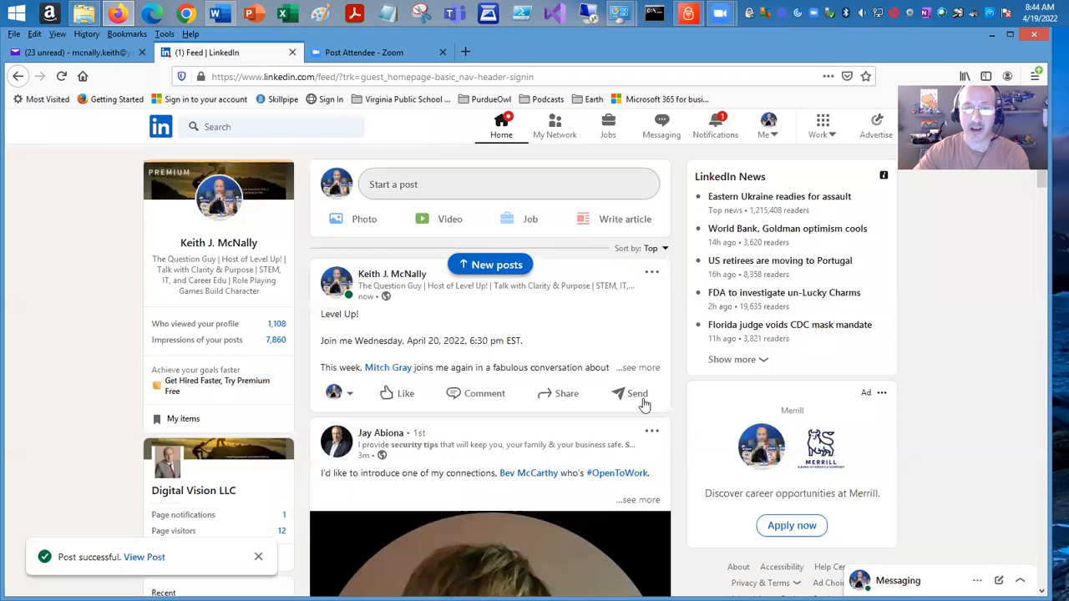
{"action": "mouse_move", "coordinate": [442, 358]}
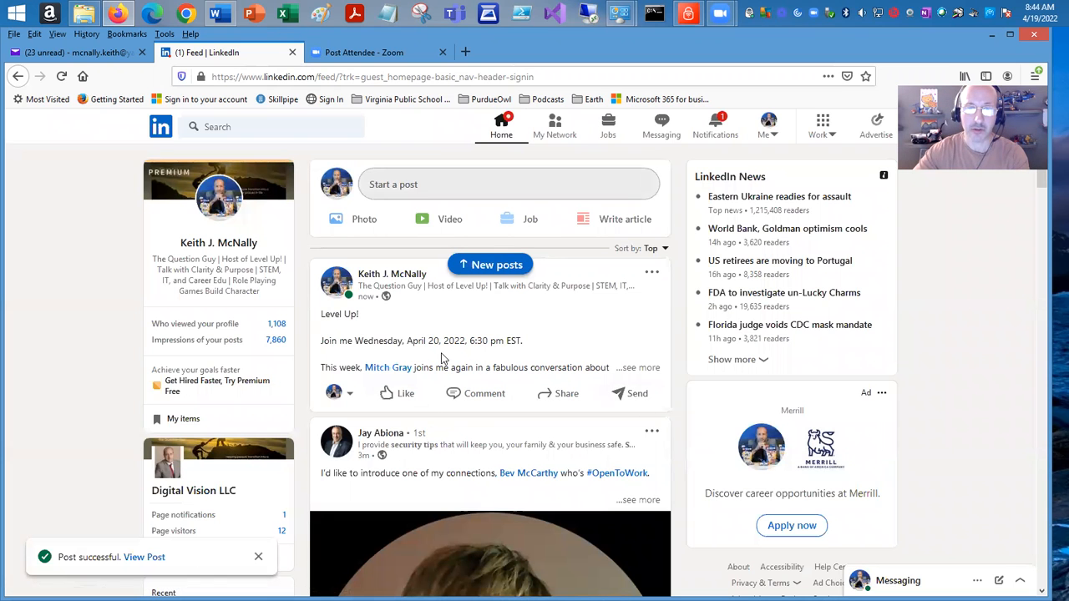
{"action": "mouse_move", "coordinate": [144, 557]}
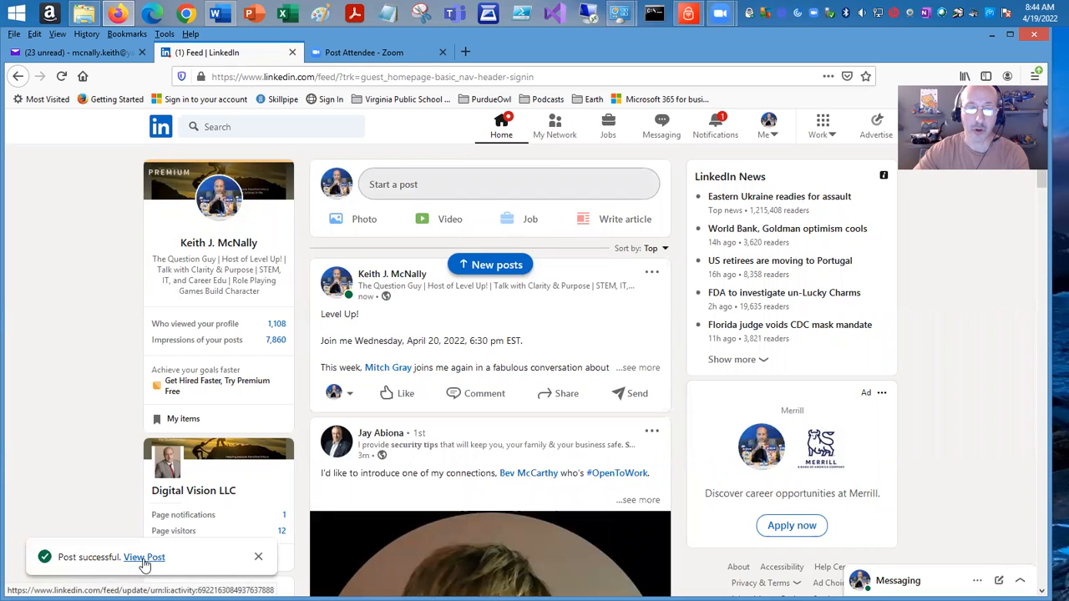
Open the published post on its own page and give it a Like
{"action": "left_click", "coordinate": [144, 557]}
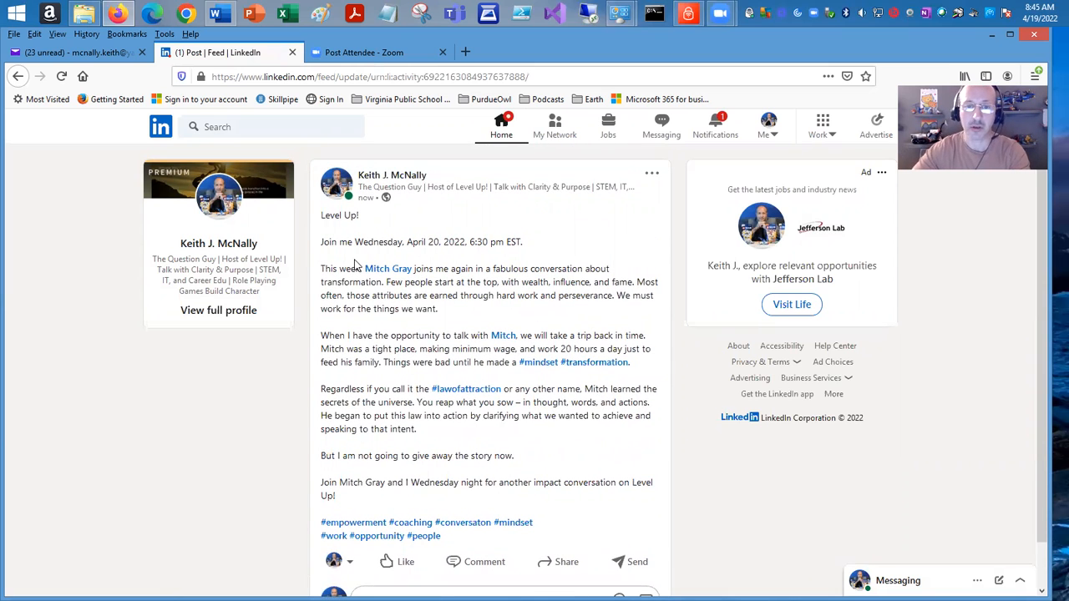
{"action": "scroll", "scroll_direction": "down", "scroll_amount": 3}
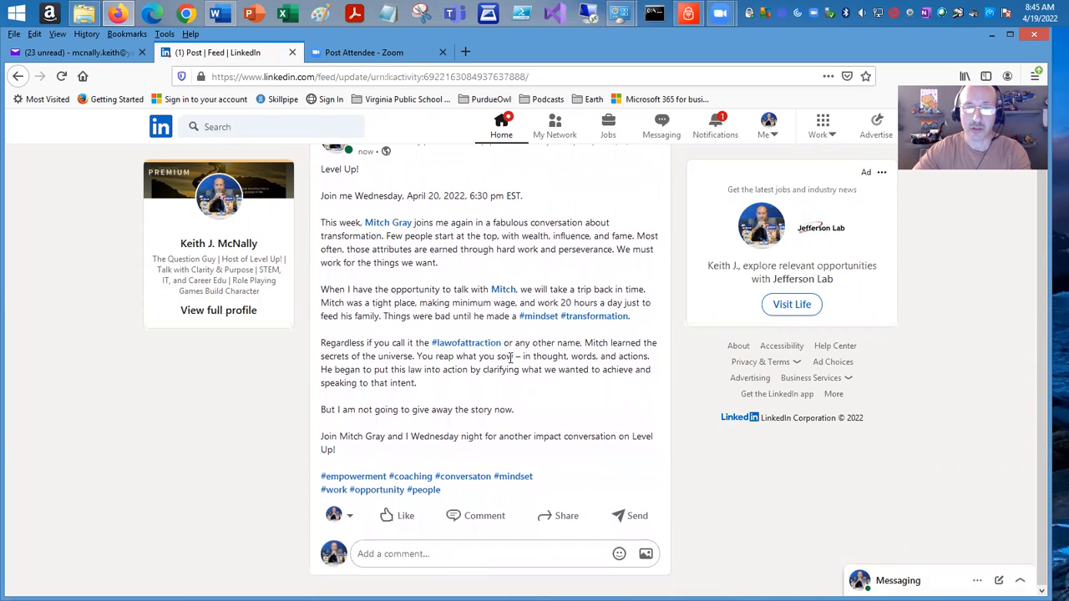
{"action": "mouse_move", "coordinate": [382, 242]}
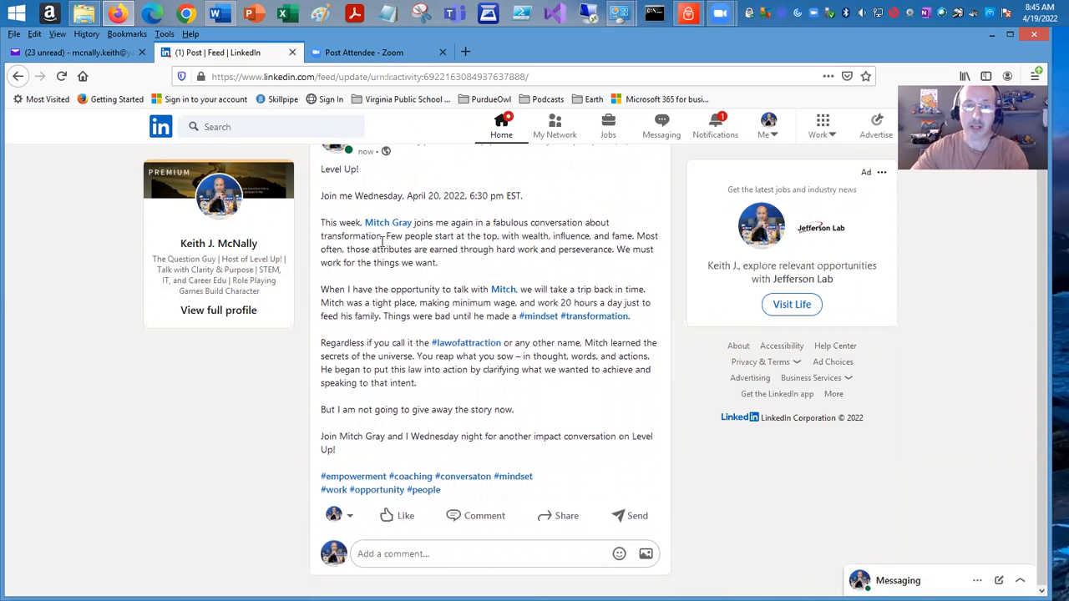
{"action": "mouse_move", "coordinate": [503, 289]}
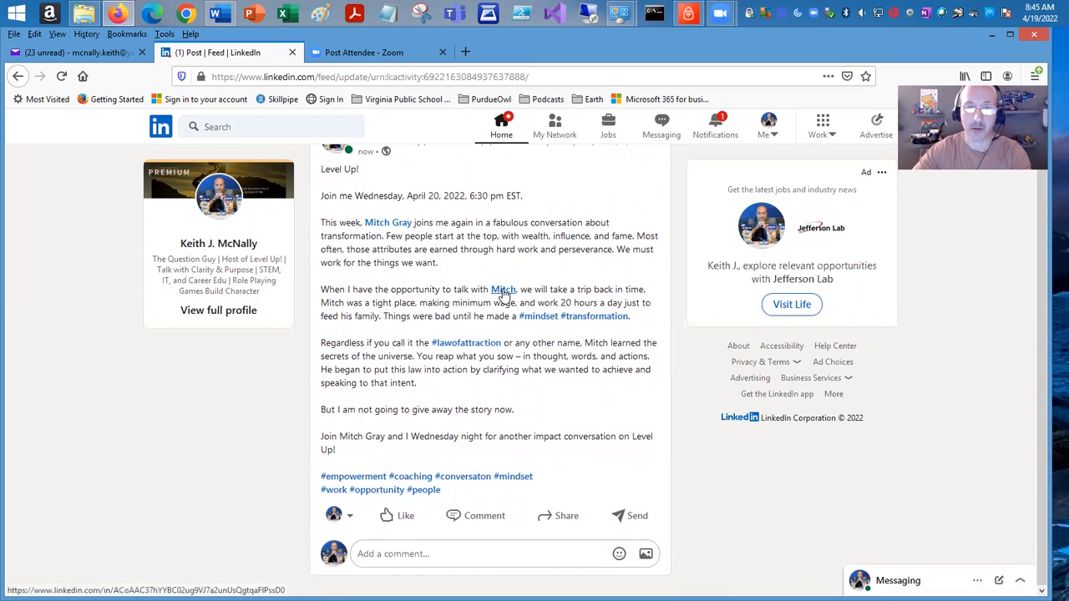
{"action": "mouse_move", "coordinate": [503, 289]}
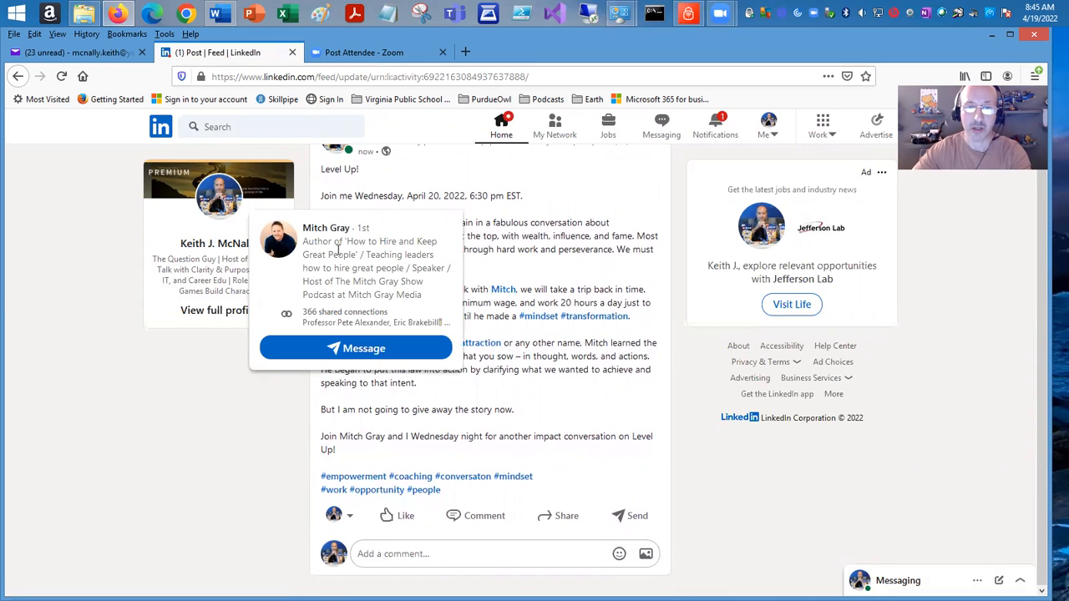
{"action": "mouse_move", "coordinate": [421, 325]}
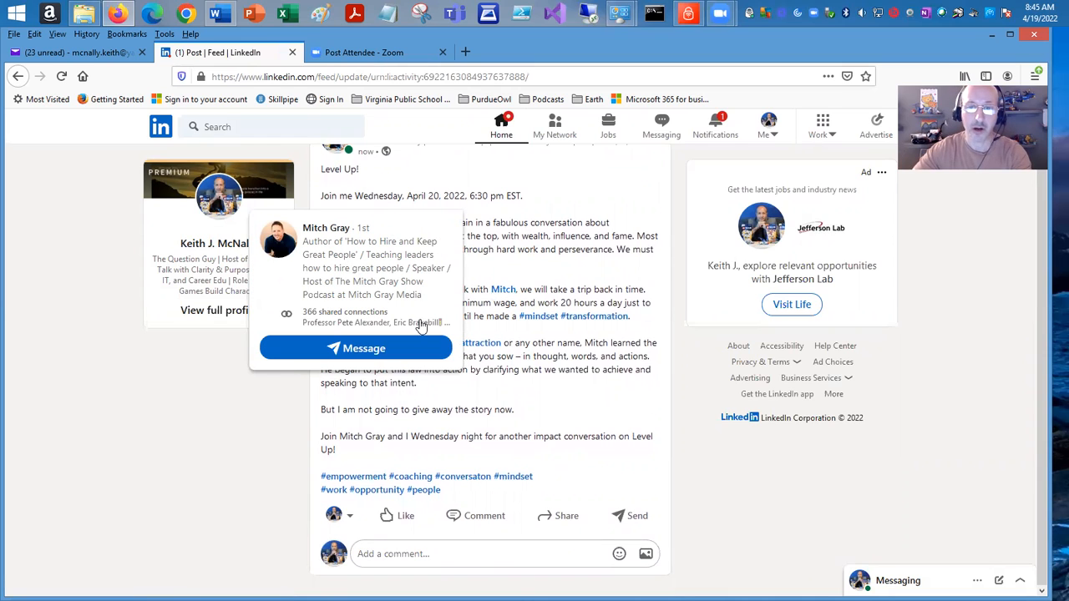
{"action": "mouse_move", "coordinate": [584, 323]}
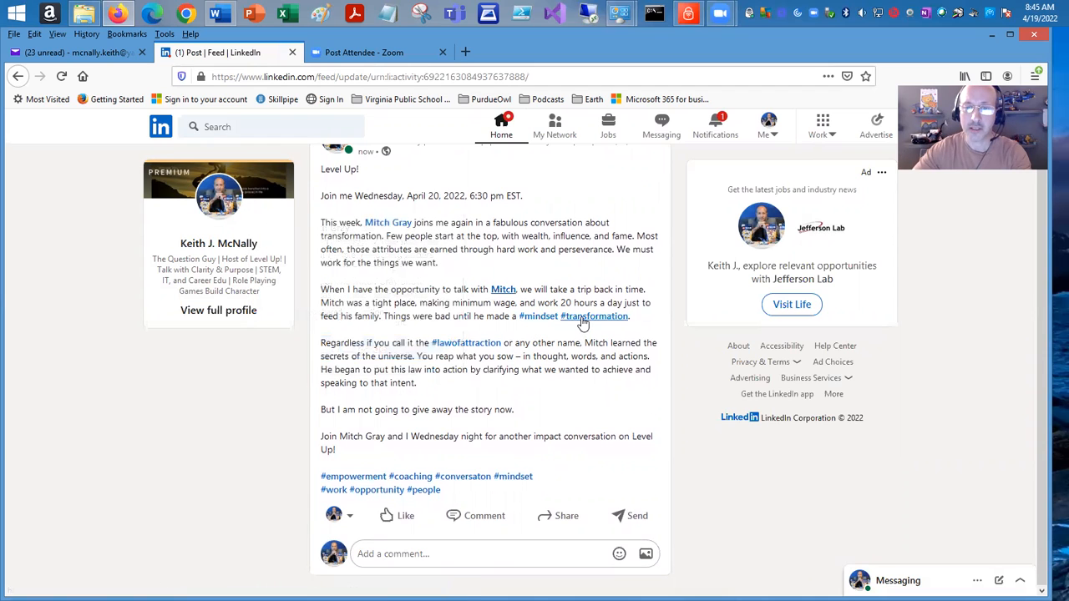
{"action": "mouse_move", "coordinate": [427, 490]}
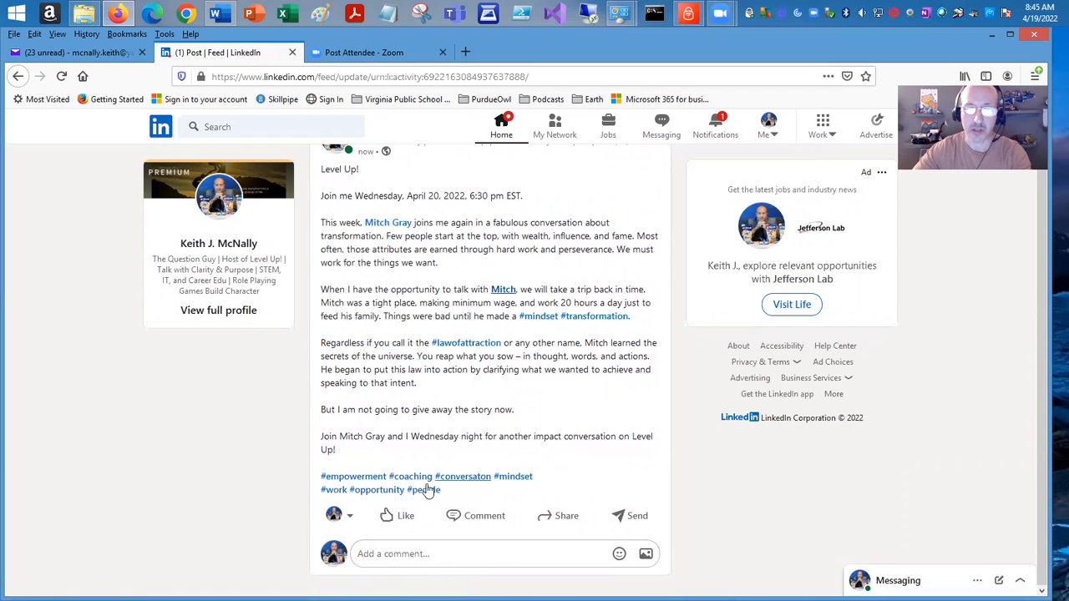
{"action": "left_click", "coordinate": [405, 516]}
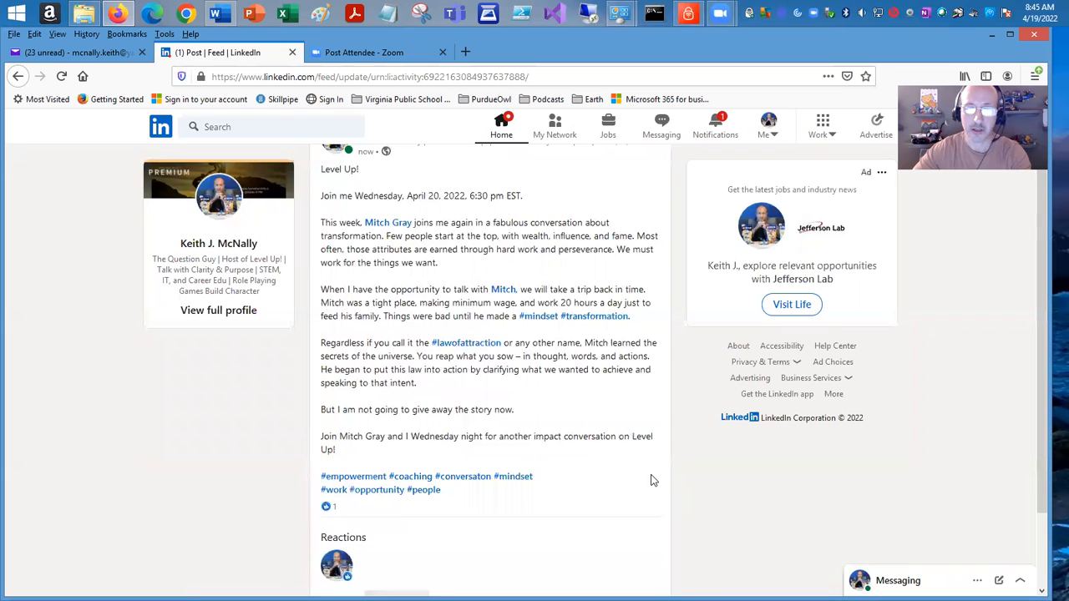
{"action": "scroll", "scroll_direction": "down", "scroll_amount": 3}
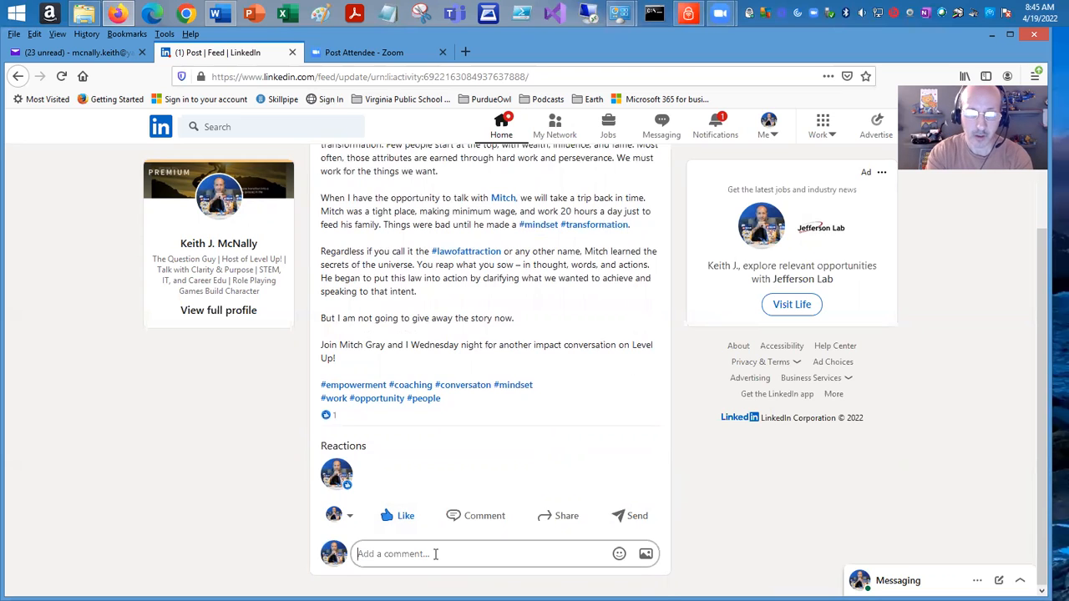
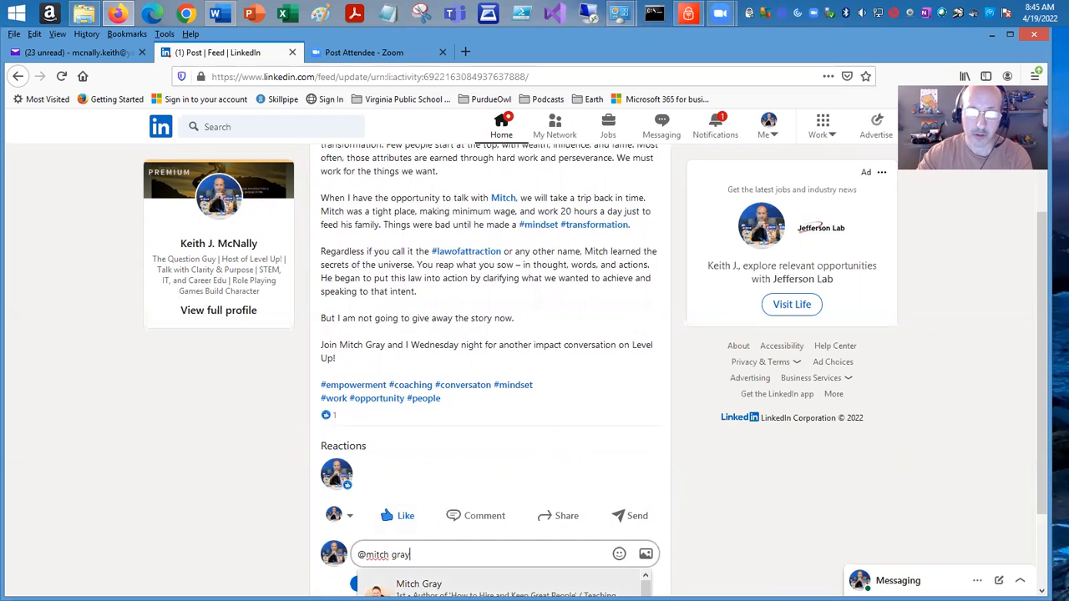
{"action": "left_click", "coordinate": [419, 584]}
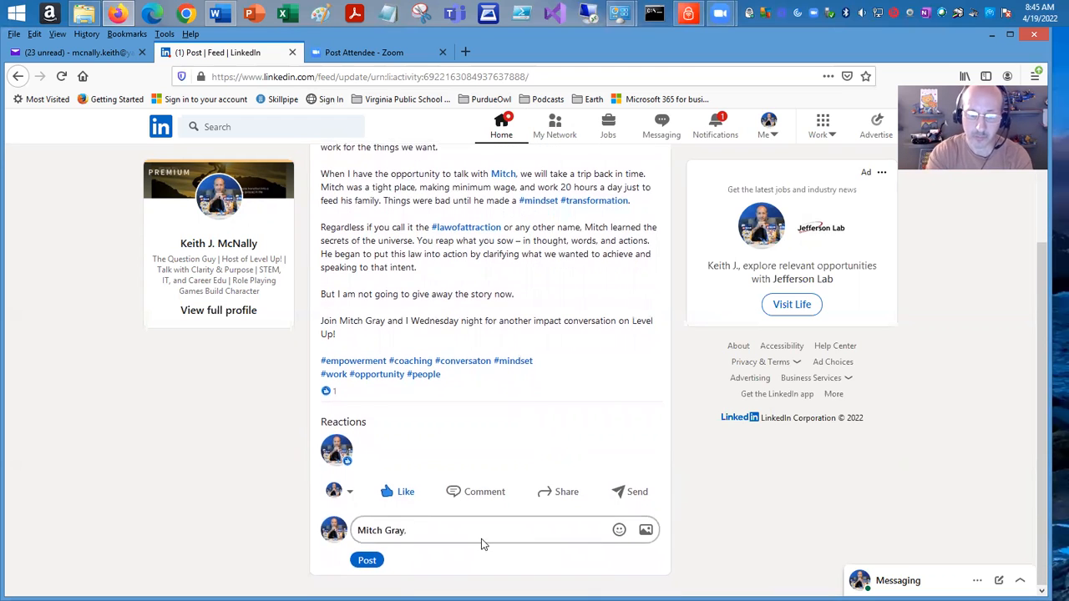
{"action": "type", "text": "are you"}
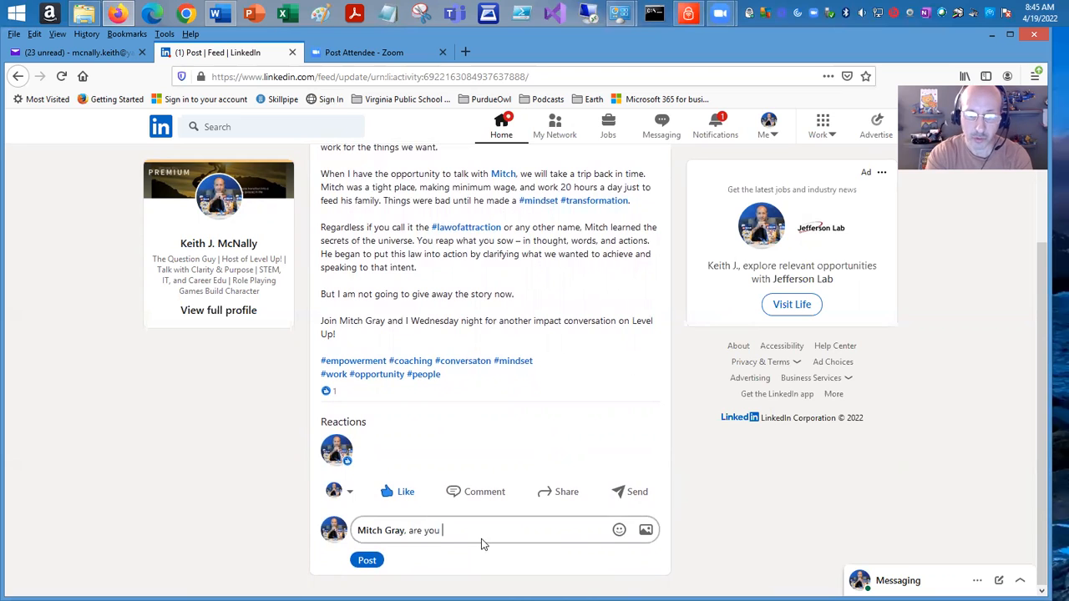
{"action": "type", "text": "ready for"}
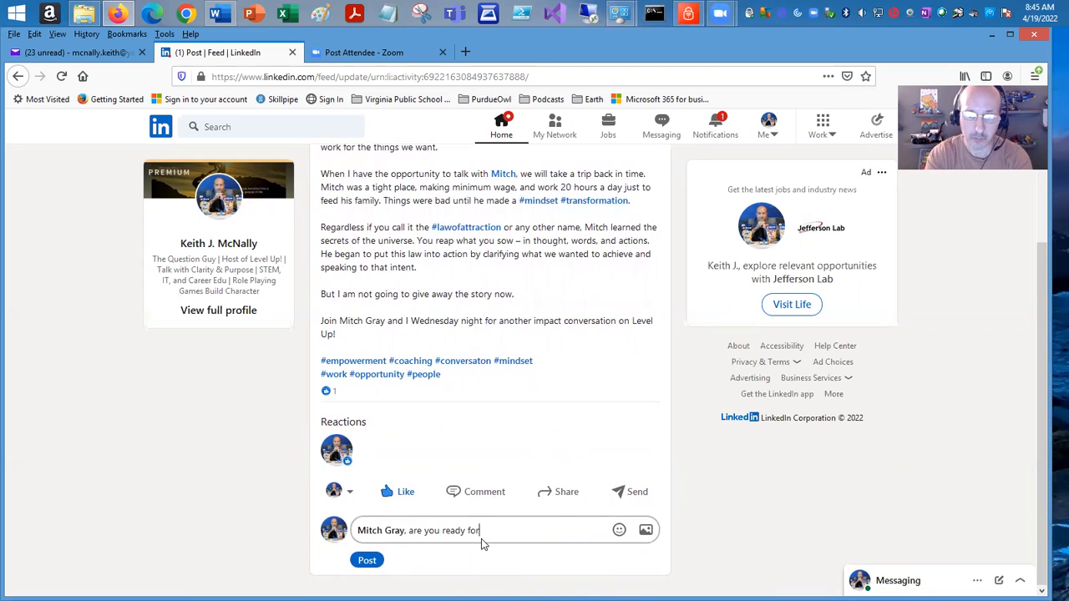
{"action": "type", "text": "the conversa"}
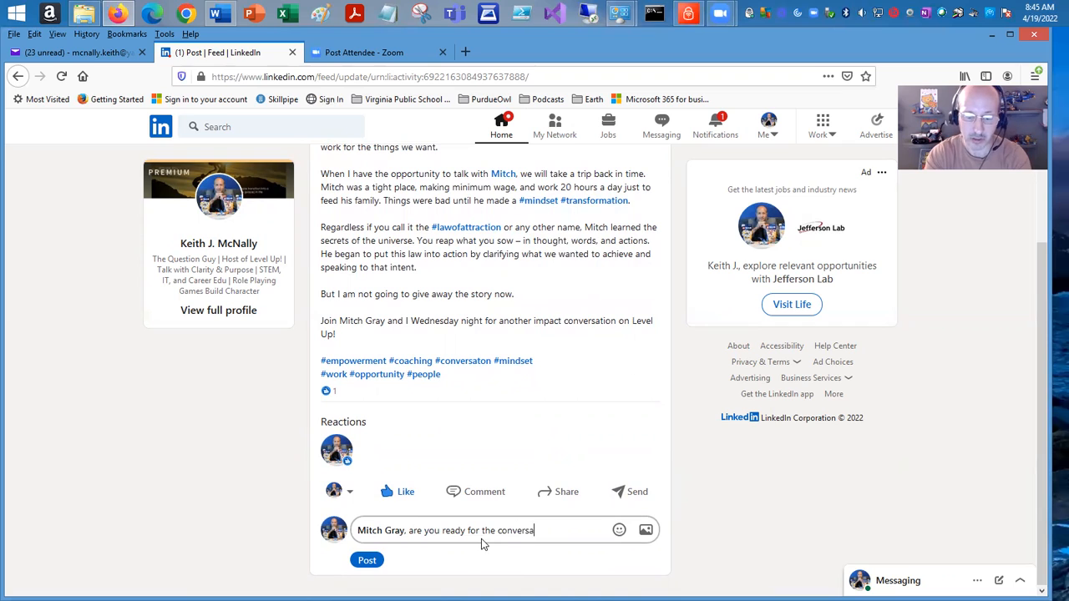
{"action": "type", "text": "tion?"}
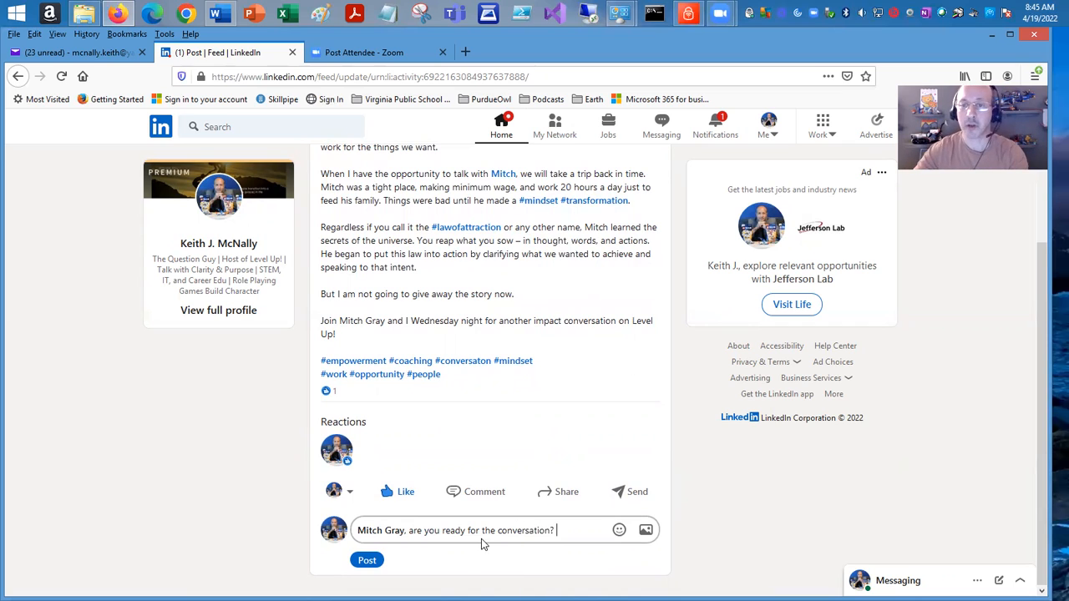
{"action": "mouse_move", "coordinate": [687, 504]}
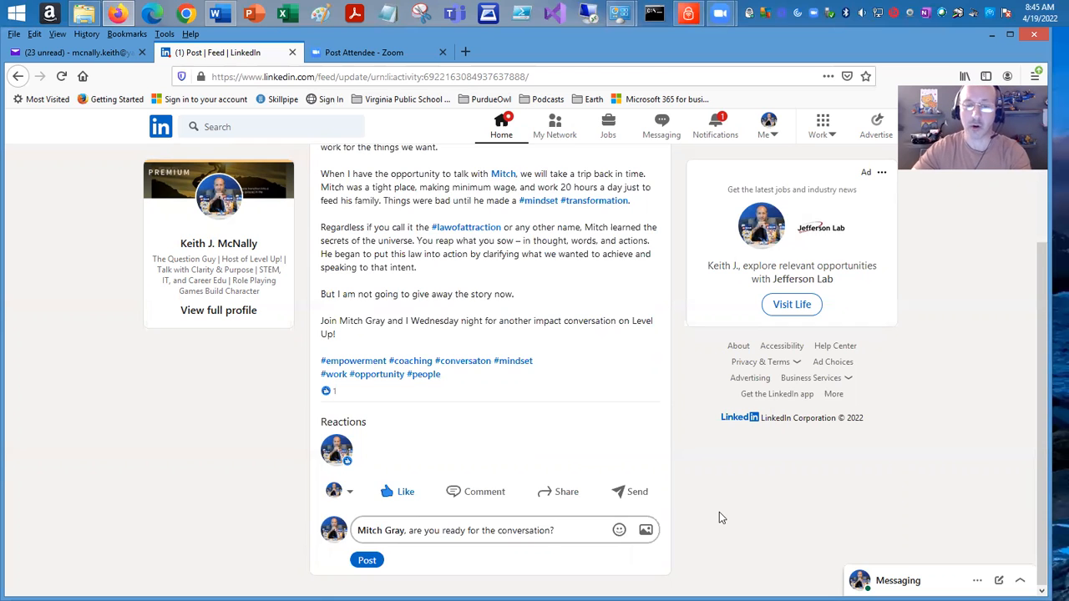
{"action": "mouse_move", "coordinate": [441, 561]}
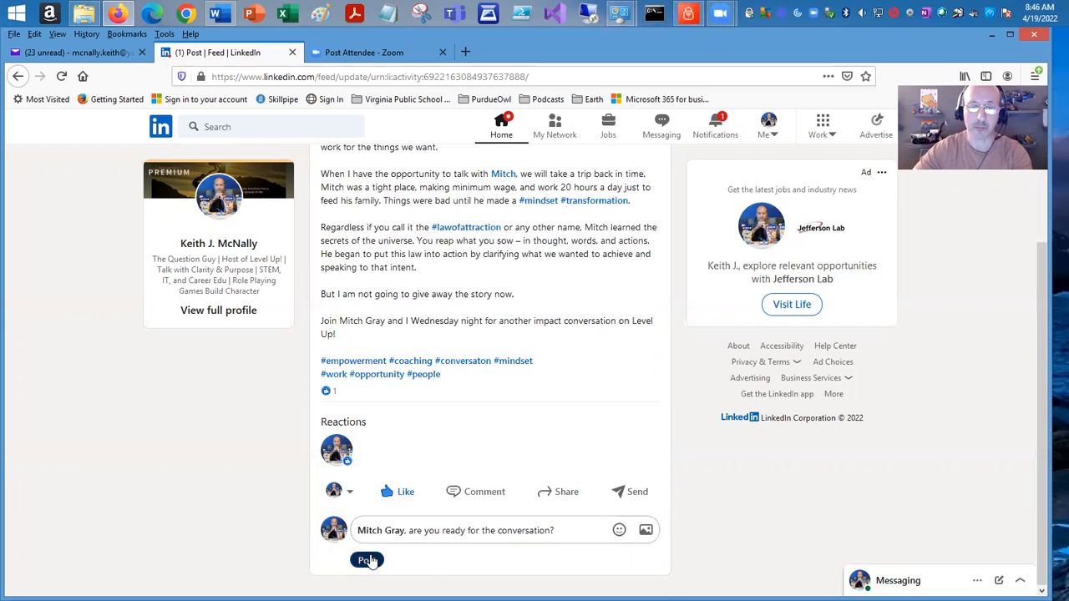
{"action": "left_click", "coordinate": [367, 560]}
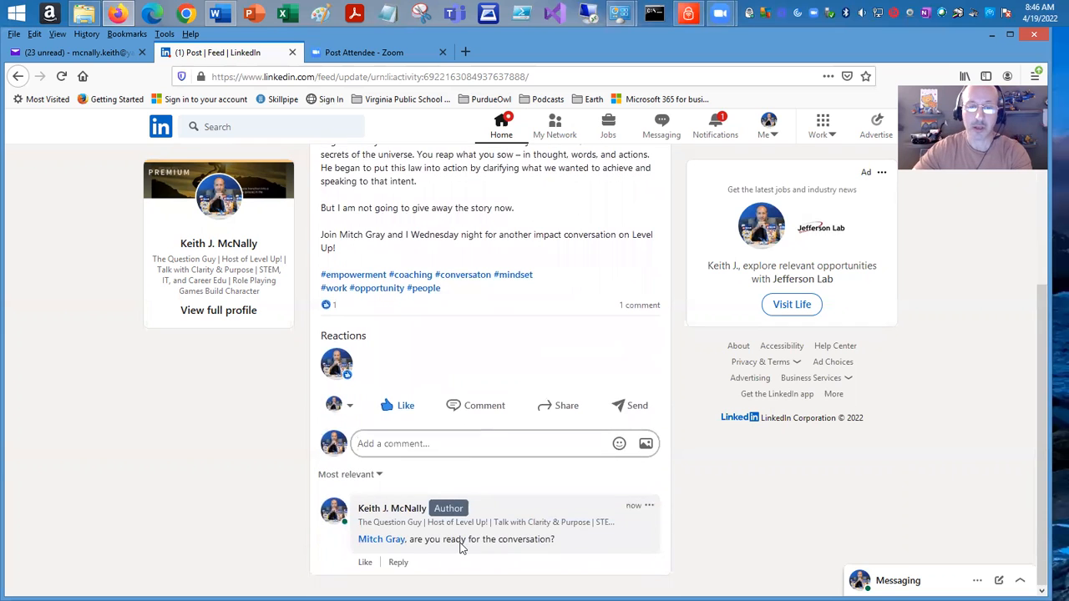
{"action": "left_click", "coordinate": [365, 562]}
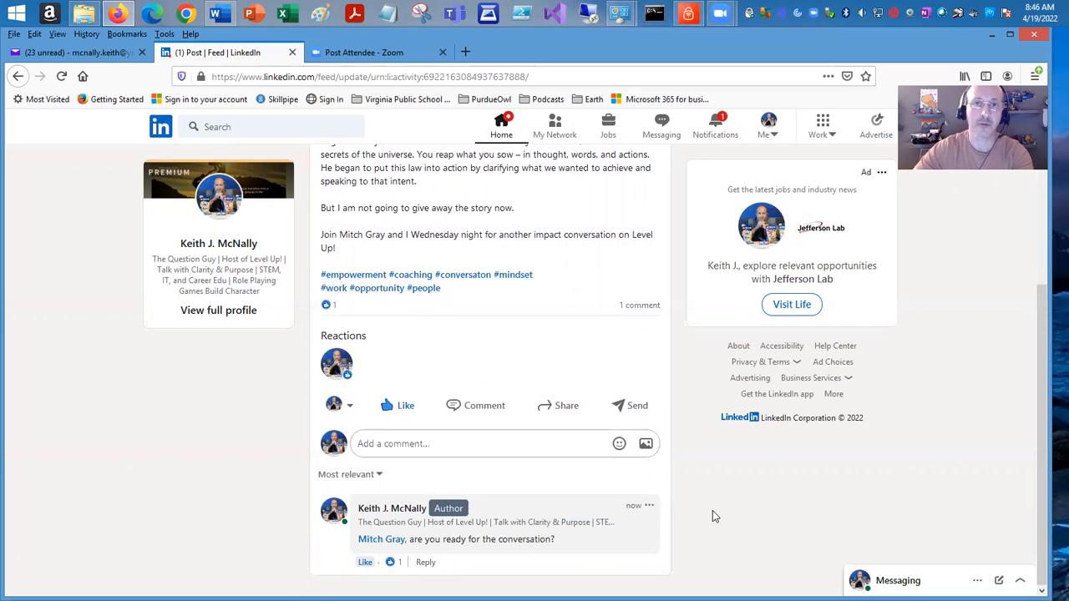
{"action": "mouse_move", "coordinate": [708, 369]}
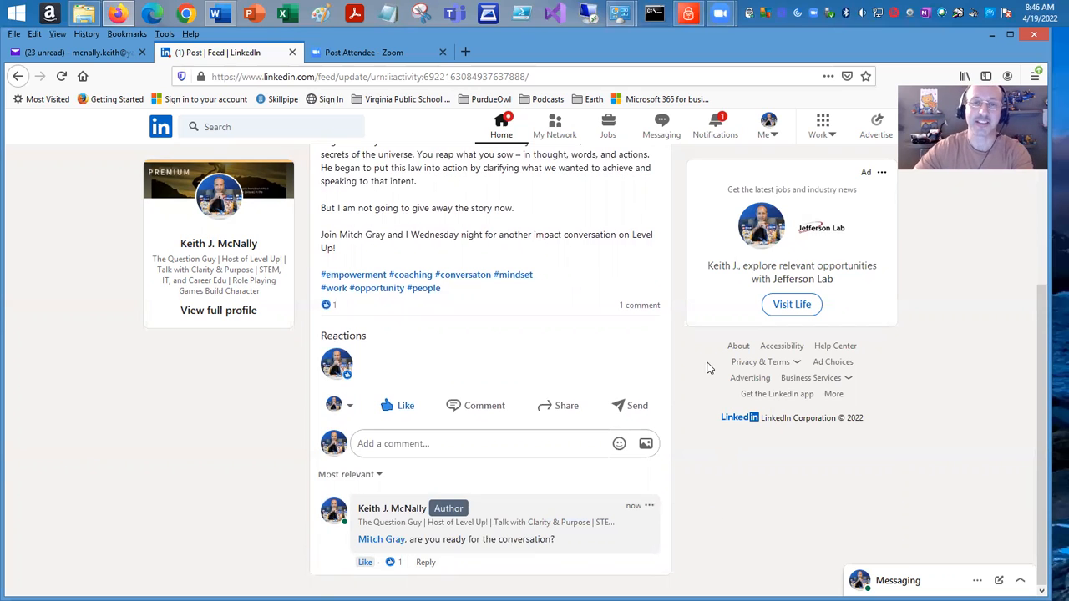